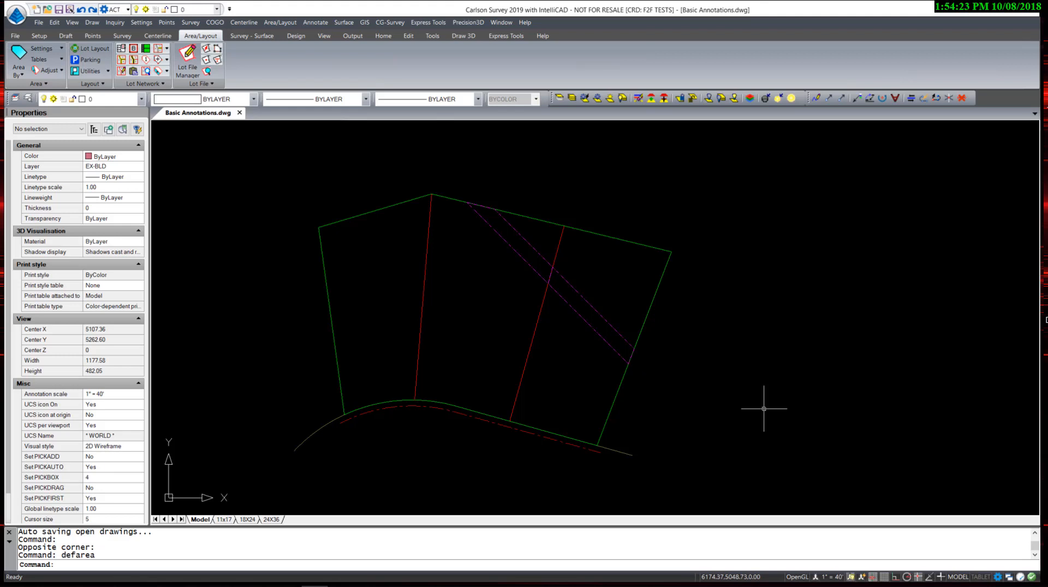
mouse_move(773, 401)
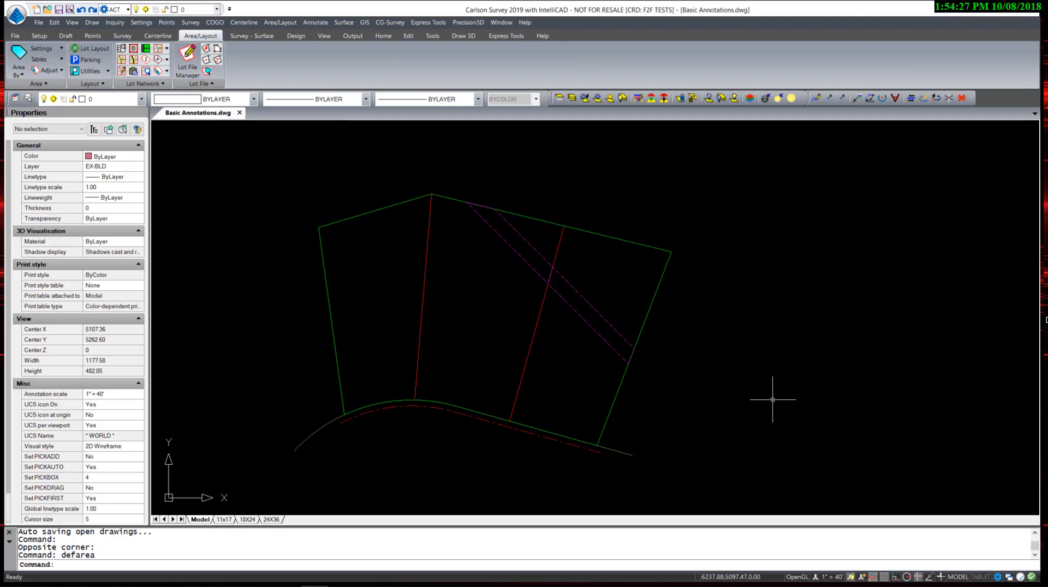
mouse_move(601, 245)
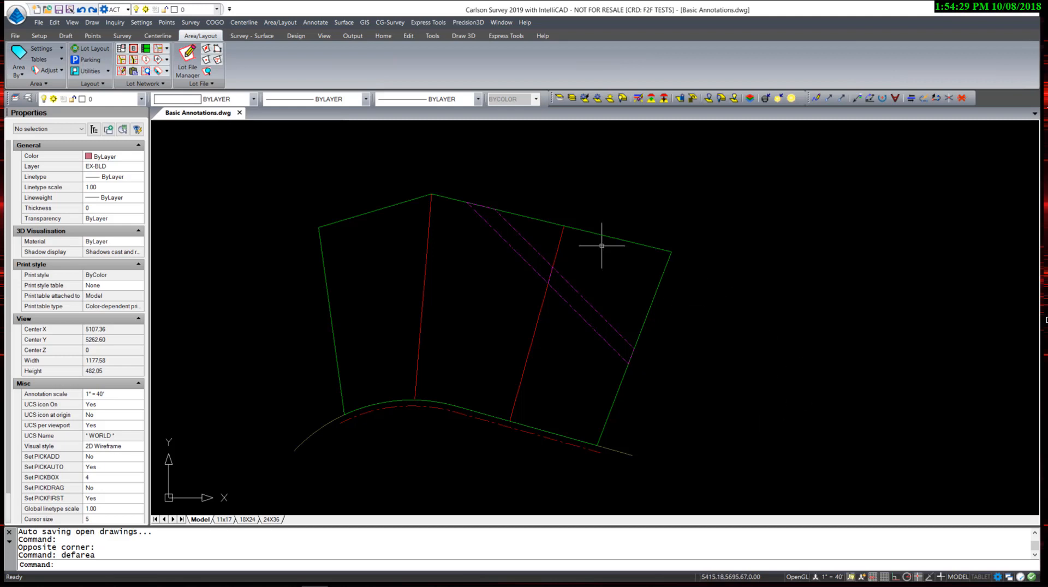
Browse the Area/Layout commands, then expand the area Settings choices over the lot drawing
left_click(280, 21)
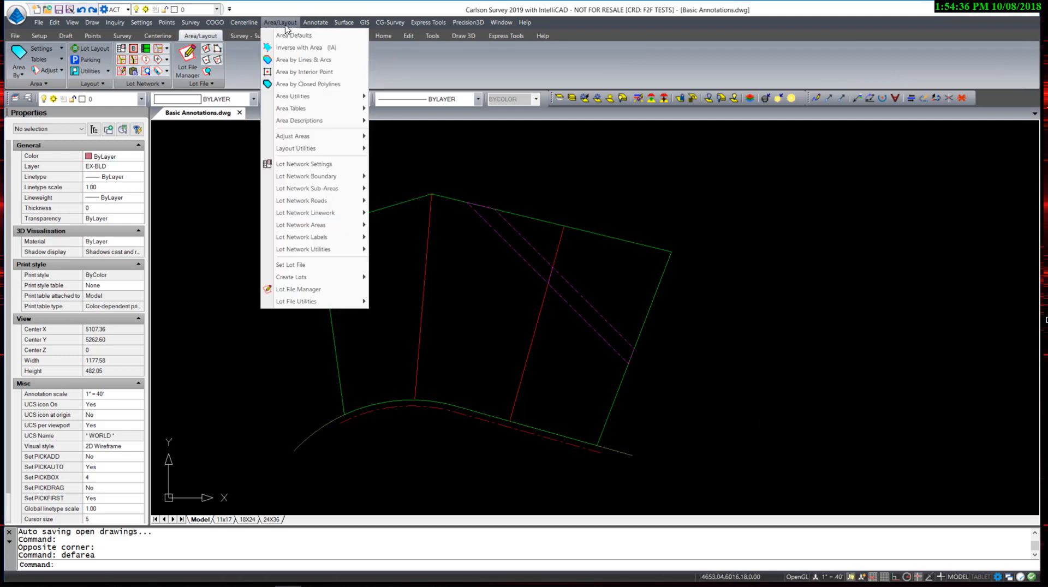
mouse_move(294, 35)
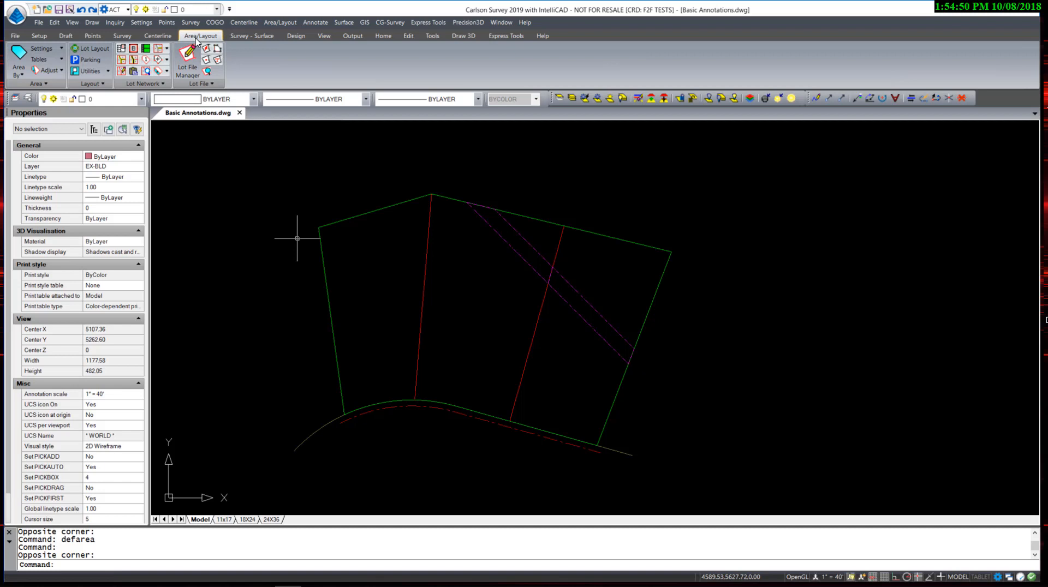
left_click(41, 48)
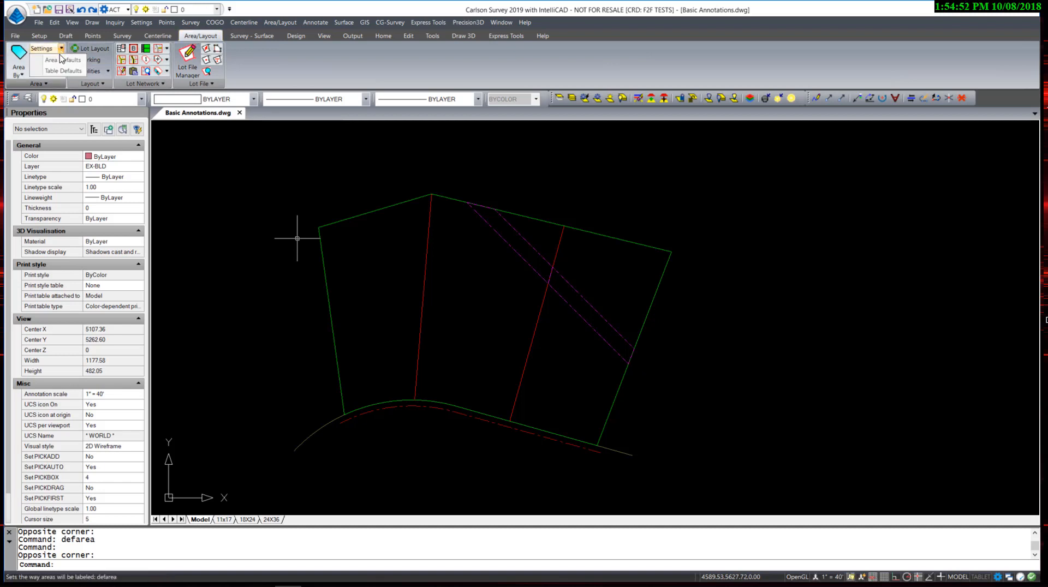
mouse_move(60, 59)
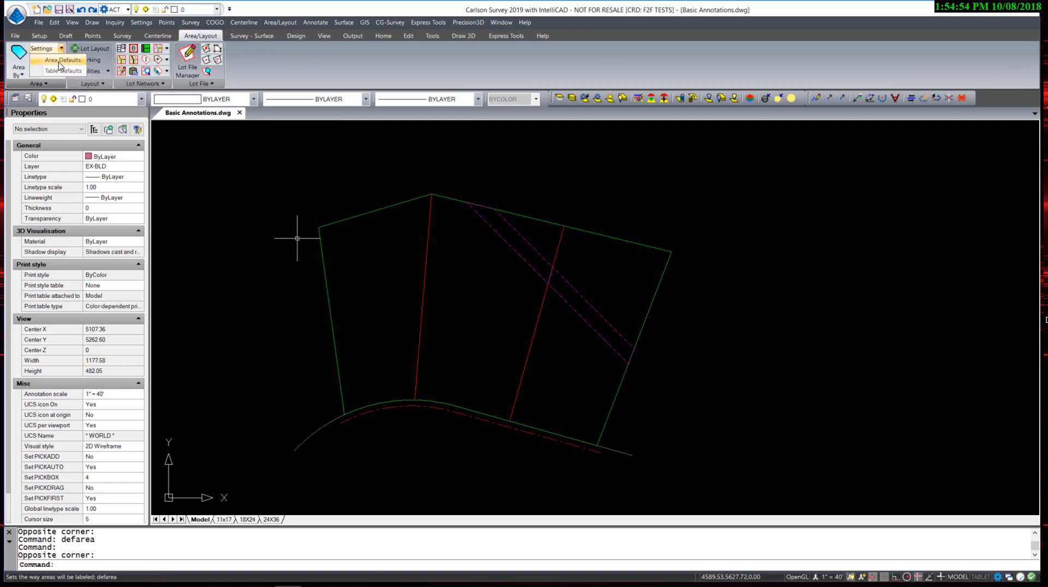
In Area Defaults, add Sq. Meters to the used label fields, then remove it again
left_click(62, 60)
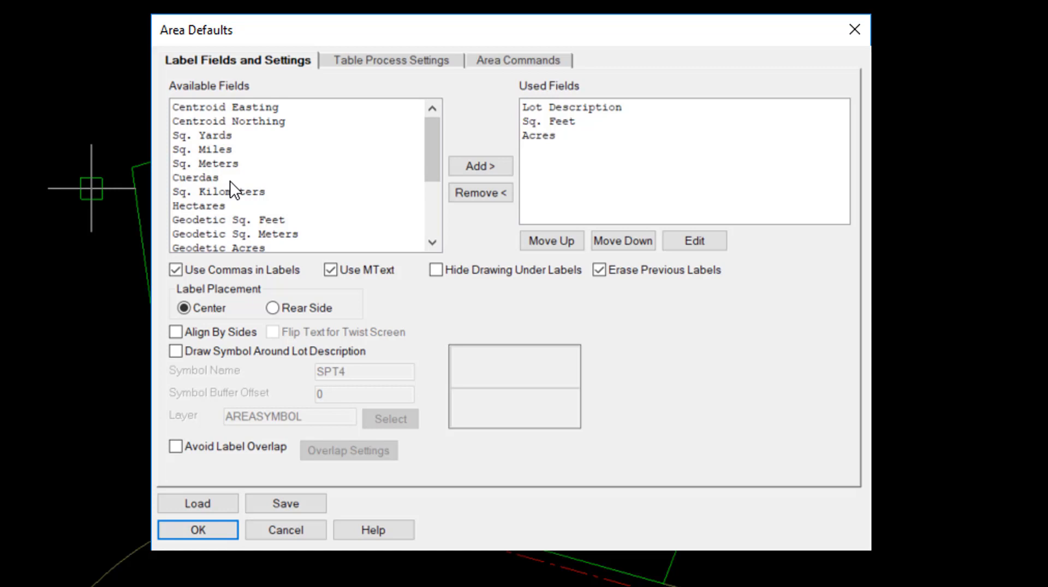
left_click(208, 163)
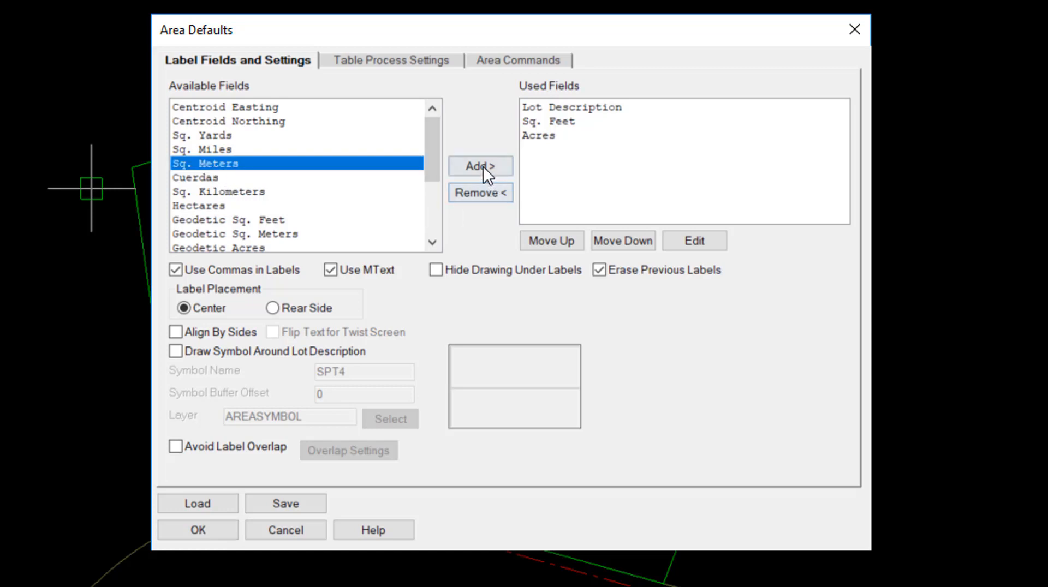
left_click(480, 166)
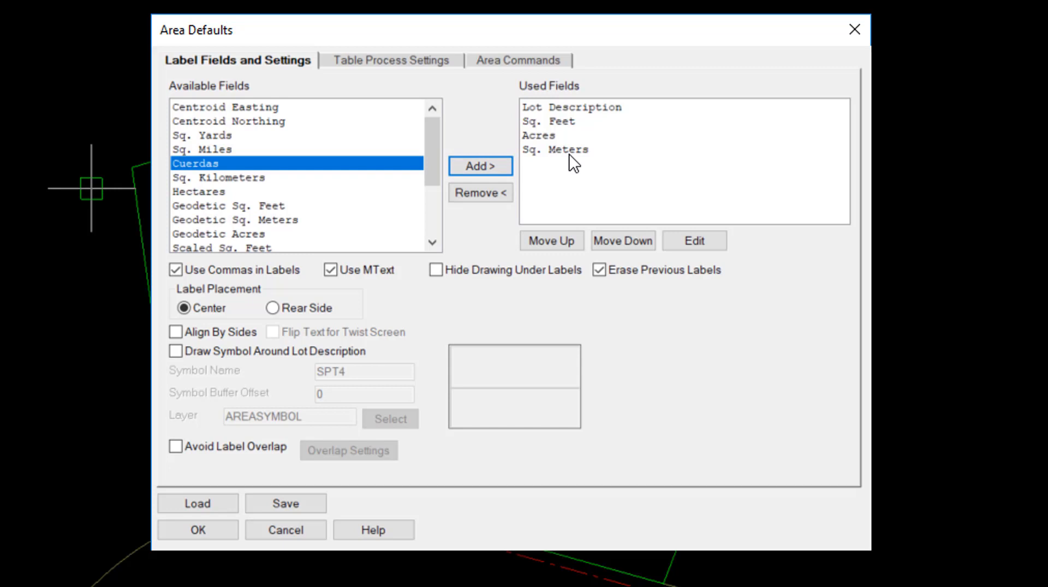
mouse_move(568, 159)
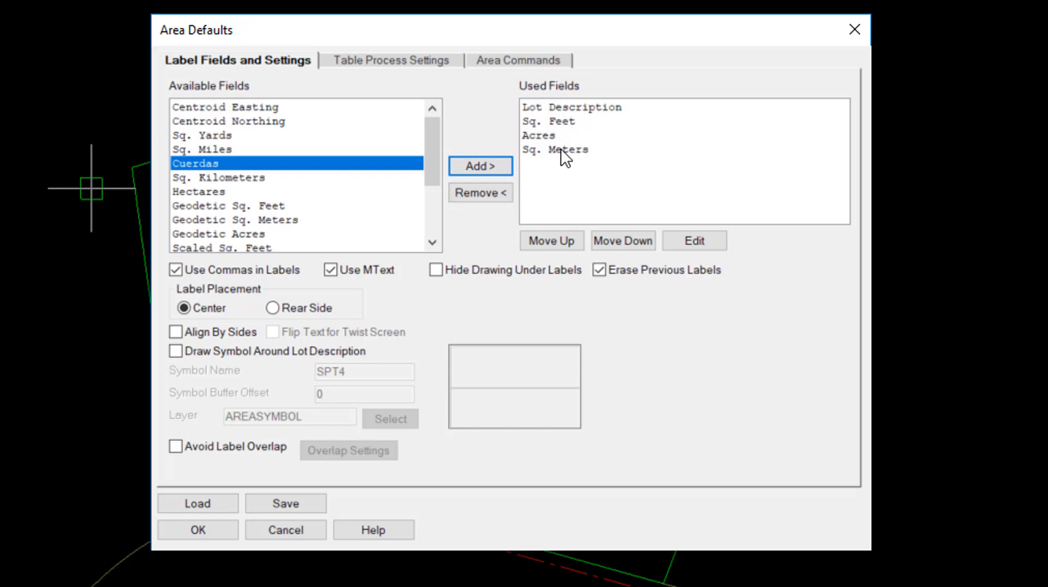
left_click(554, 149)
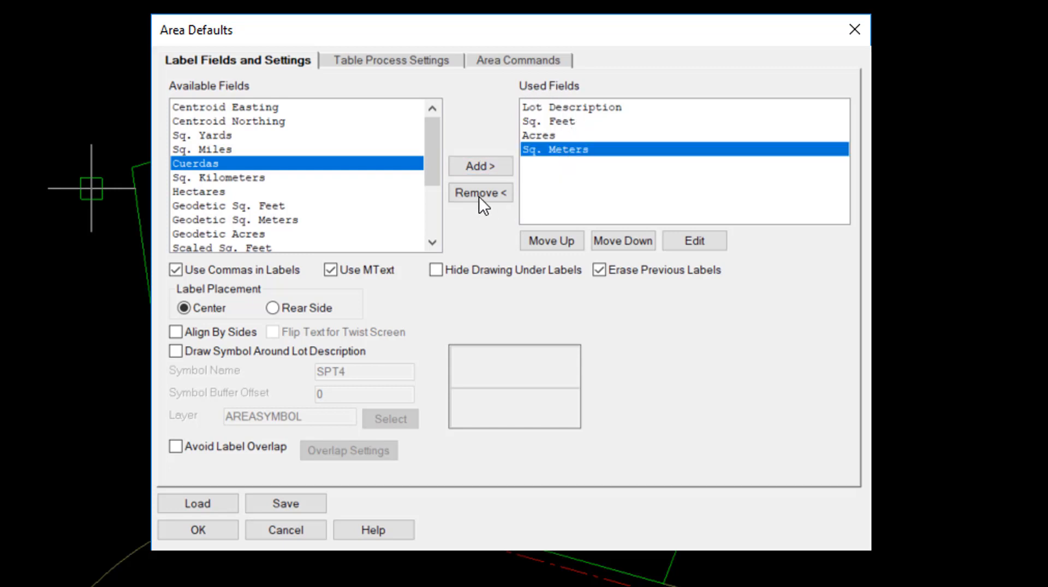
left_click(480, 193)
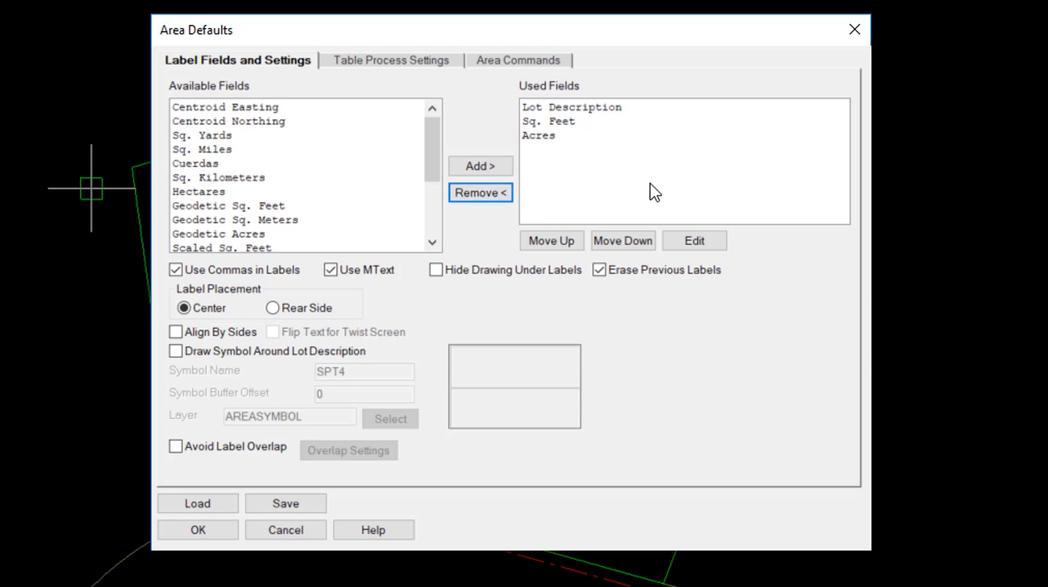
mouse_move(560, 137)
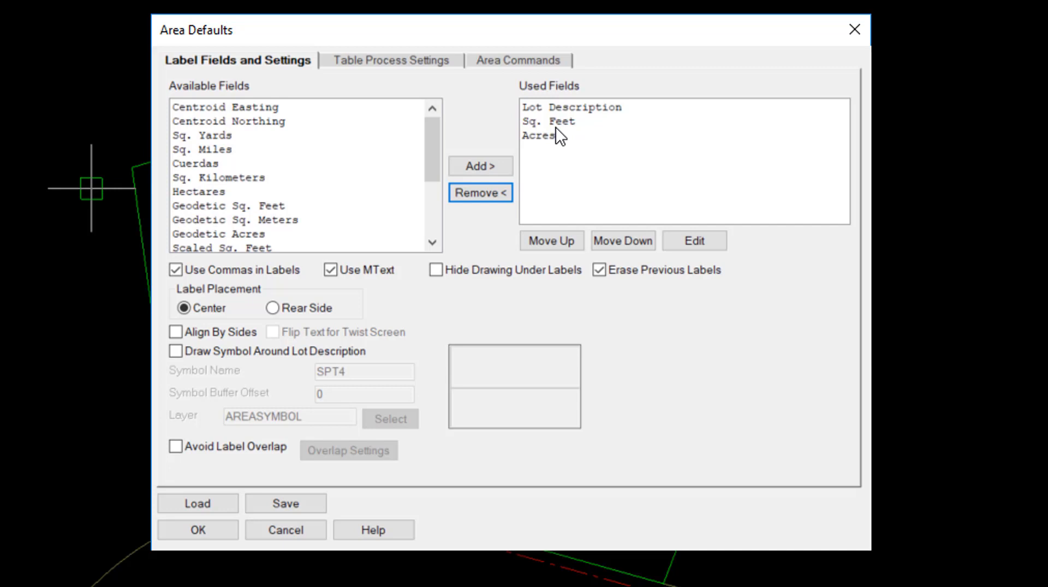
mouse_move(543, 150)
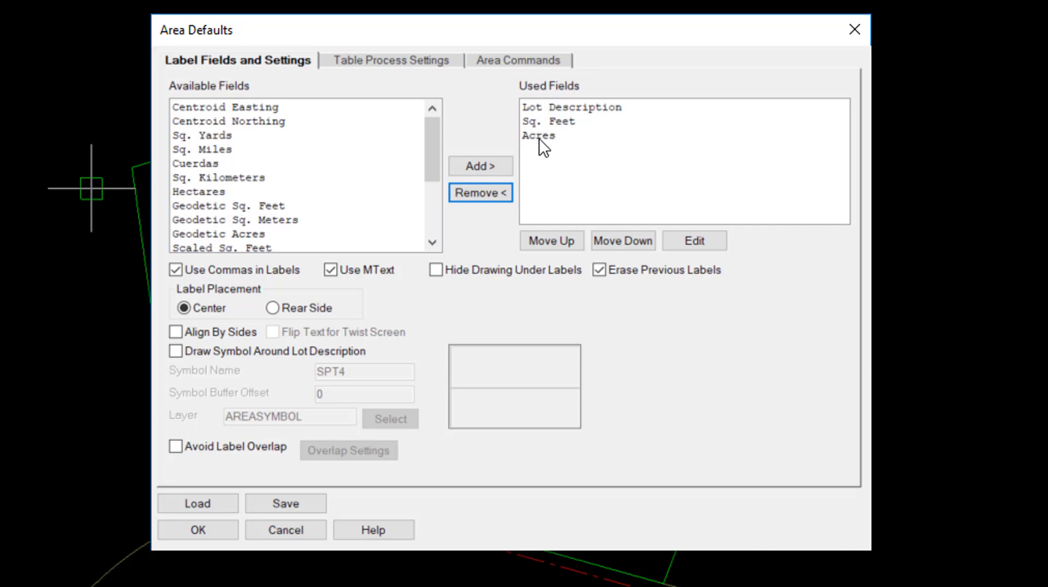
mouse_move(502, 346)
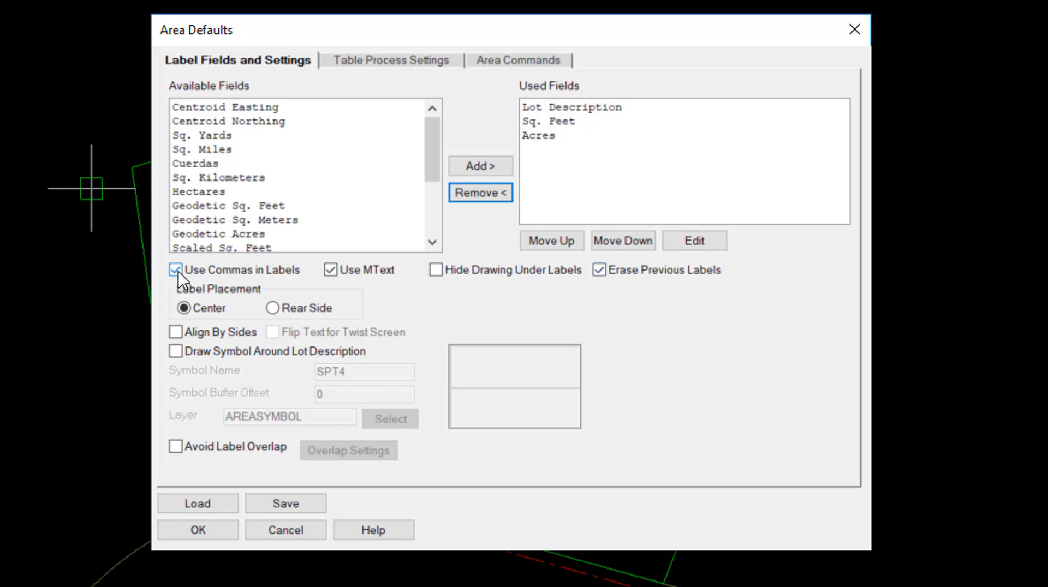
mouse_move(285, 281)
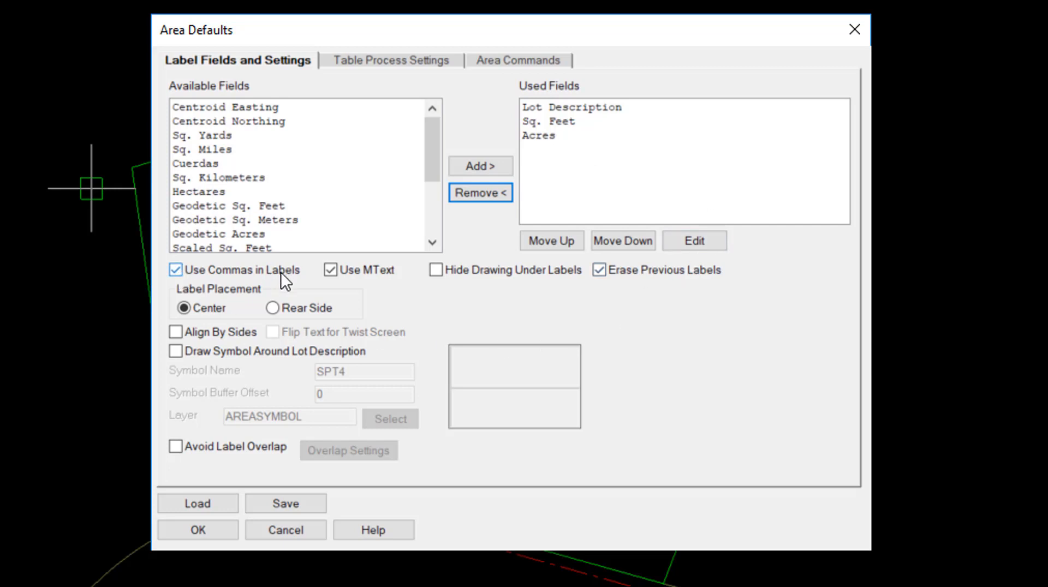
mouse_move(559, 159)
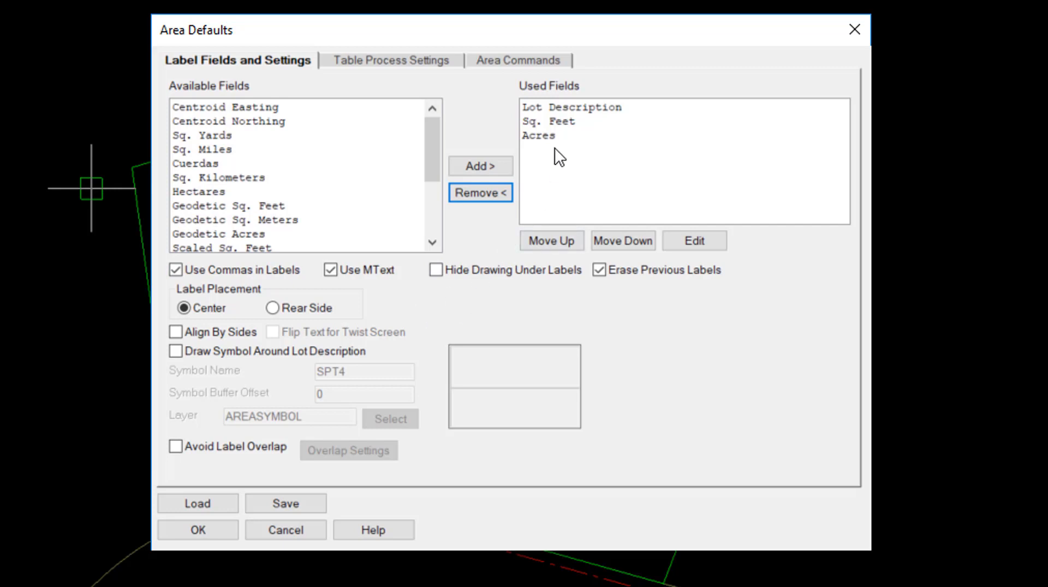
mouse_move(328, 282)
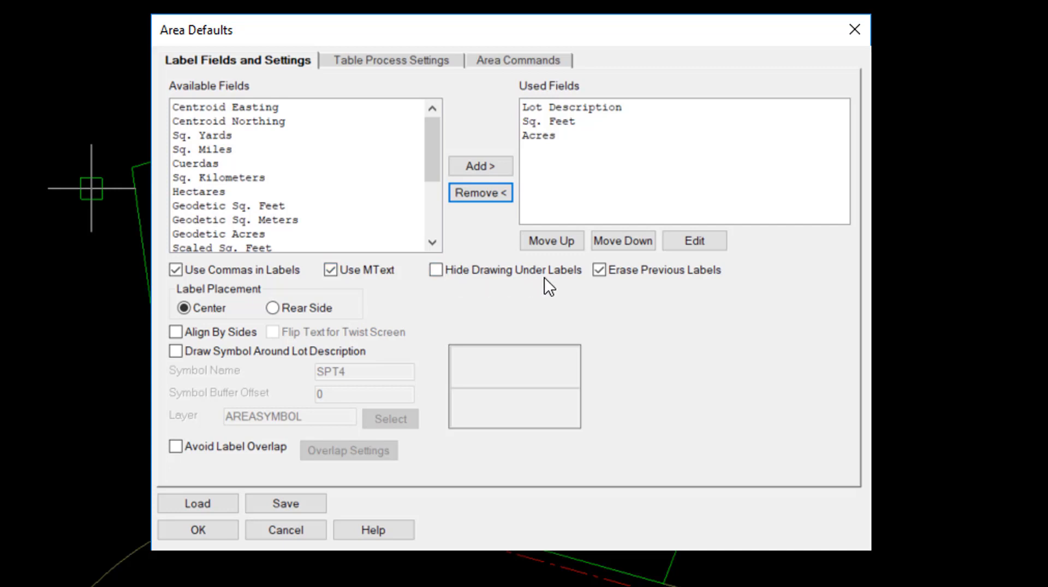
mouse_move(560, 289)
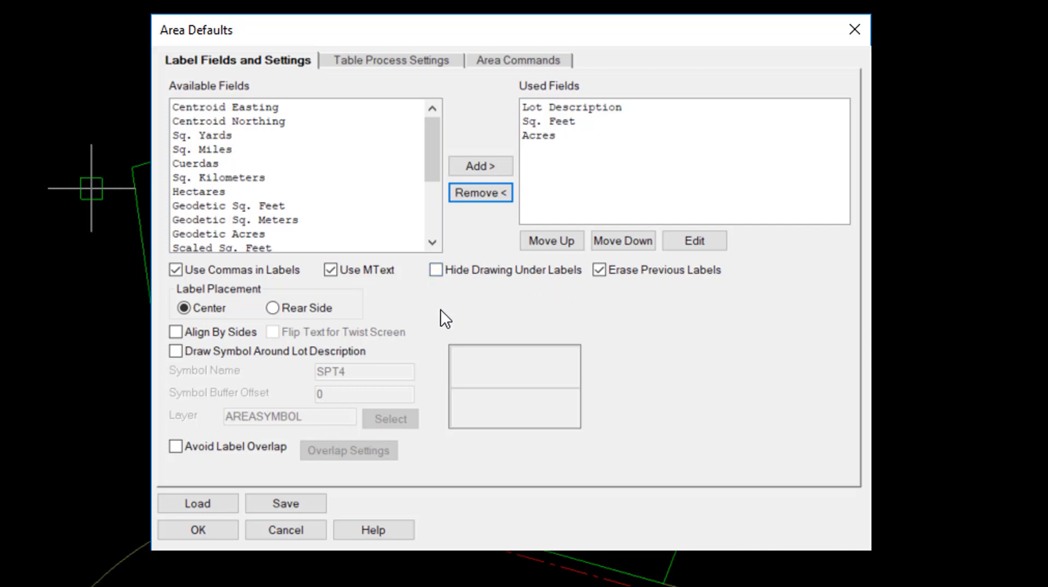
mouse_move(527, 319)
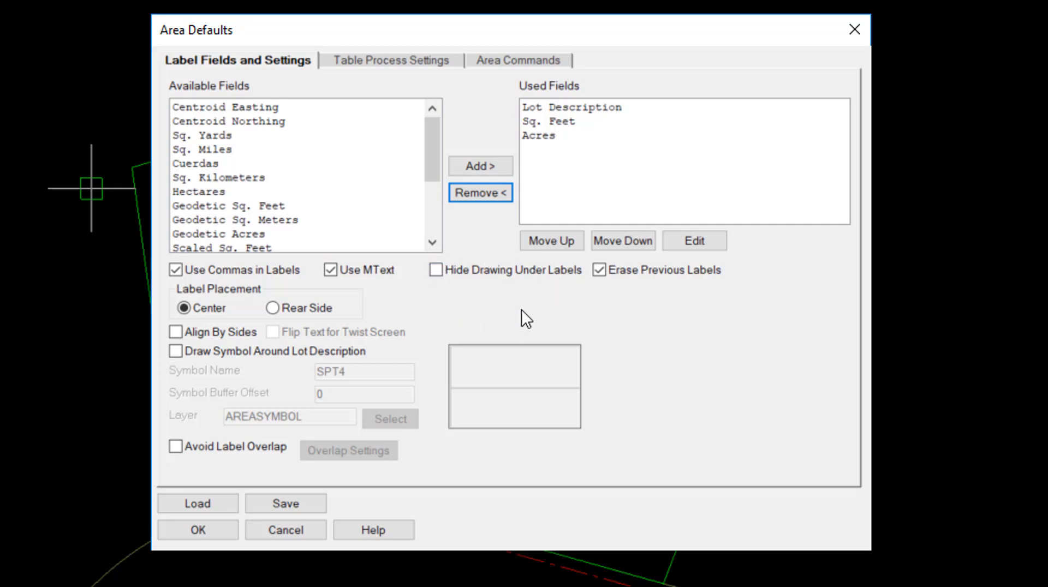
mouse_move(658, 291)
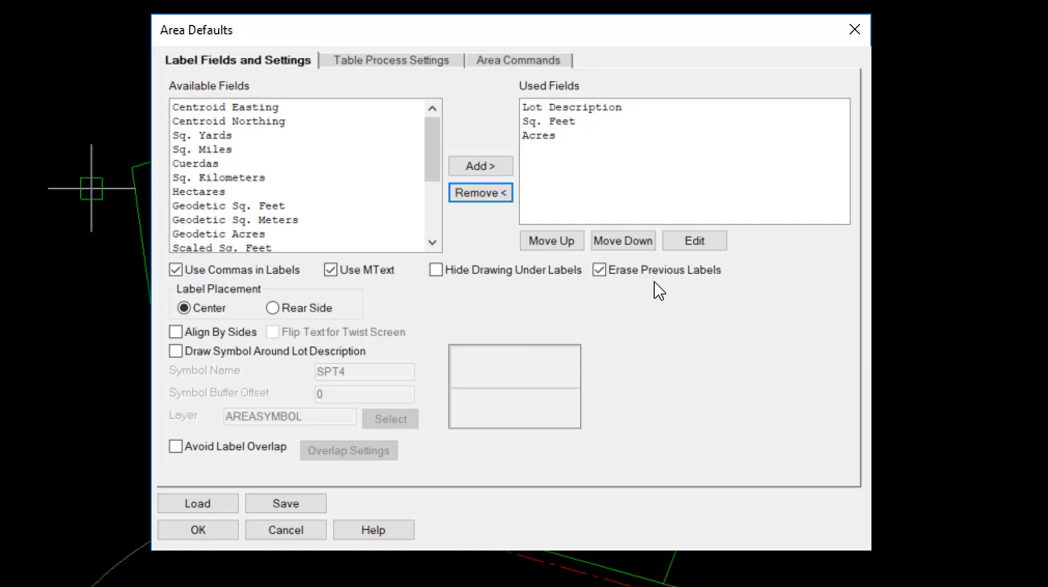
mouse_move(693, 298)
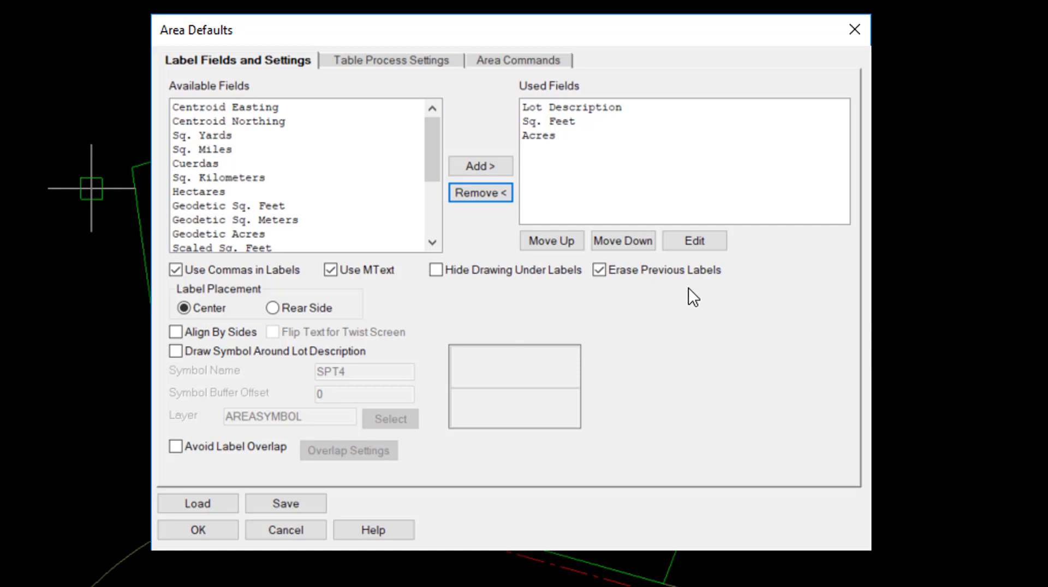
mouse_move(620, 292)
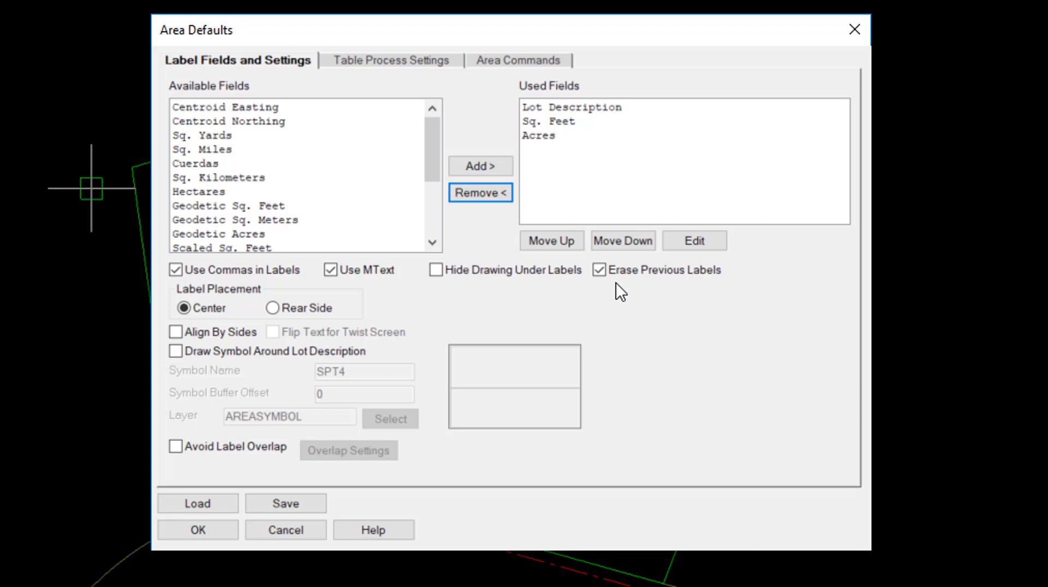
mouse_move(675, 298)
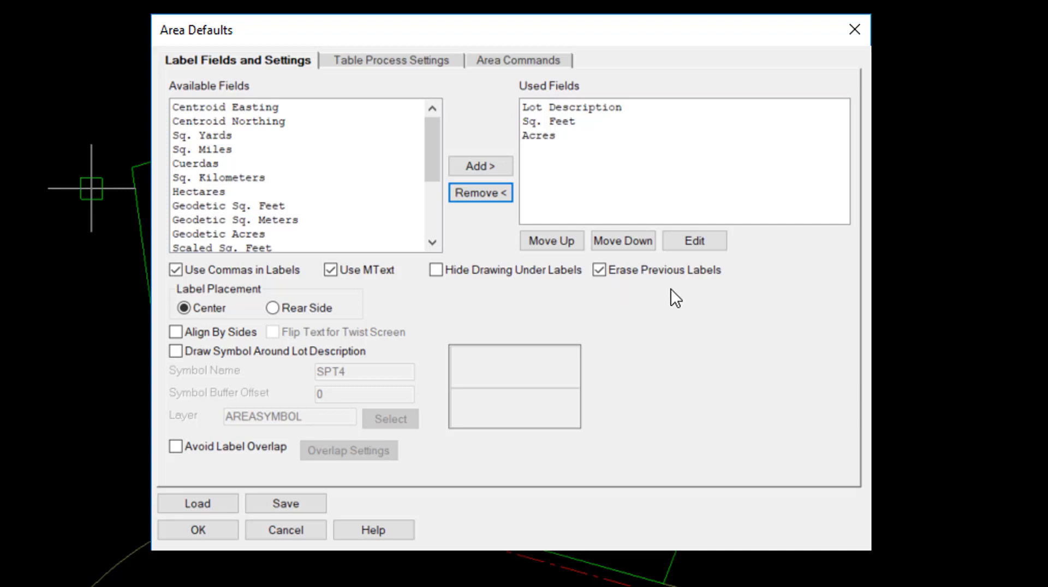
mouse_move(635, 319)
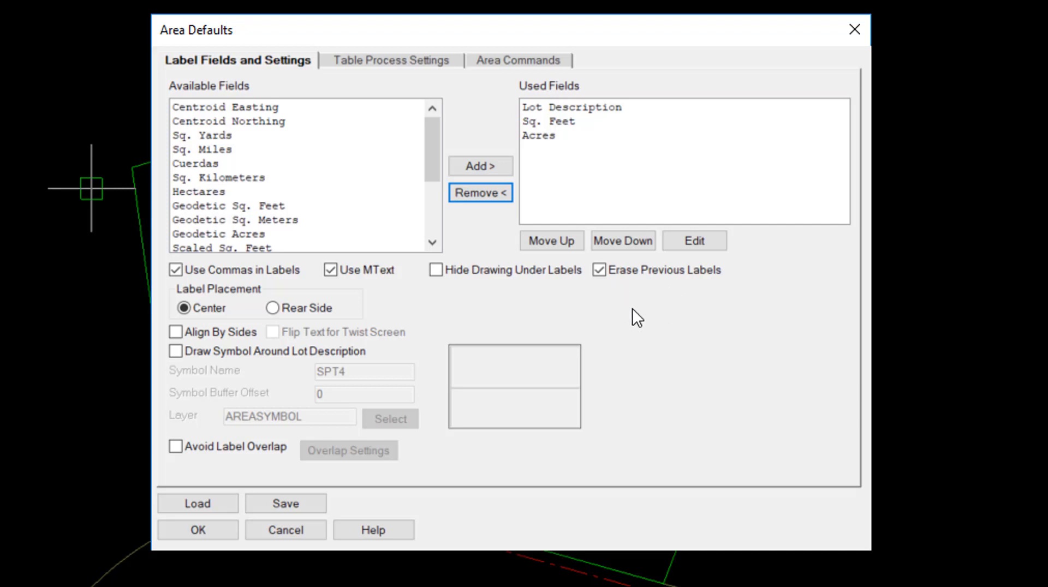
mouse_move(296, 389)
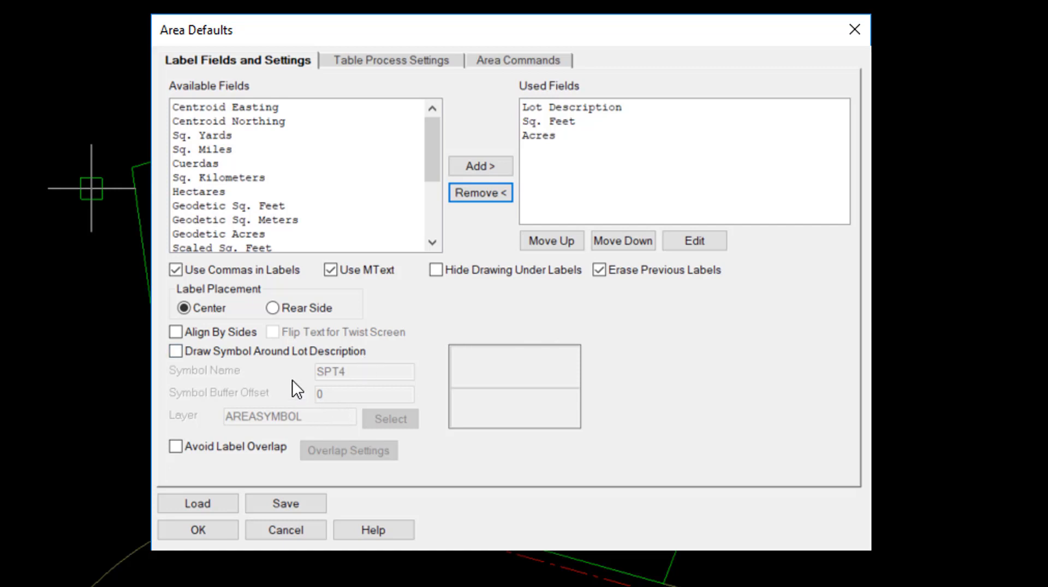
mouse_move(213, 373)
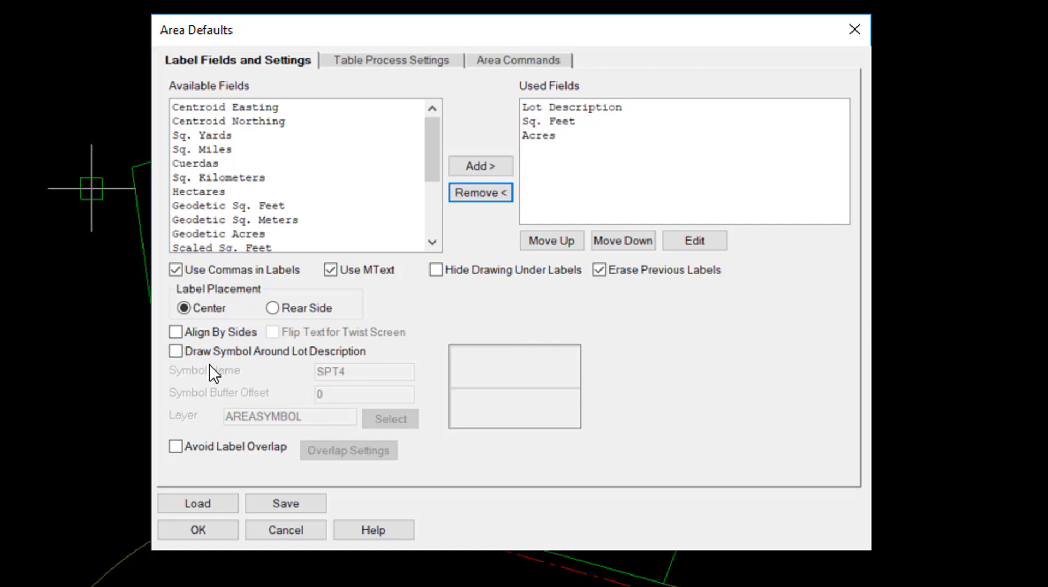
mouse_move(350, 372)
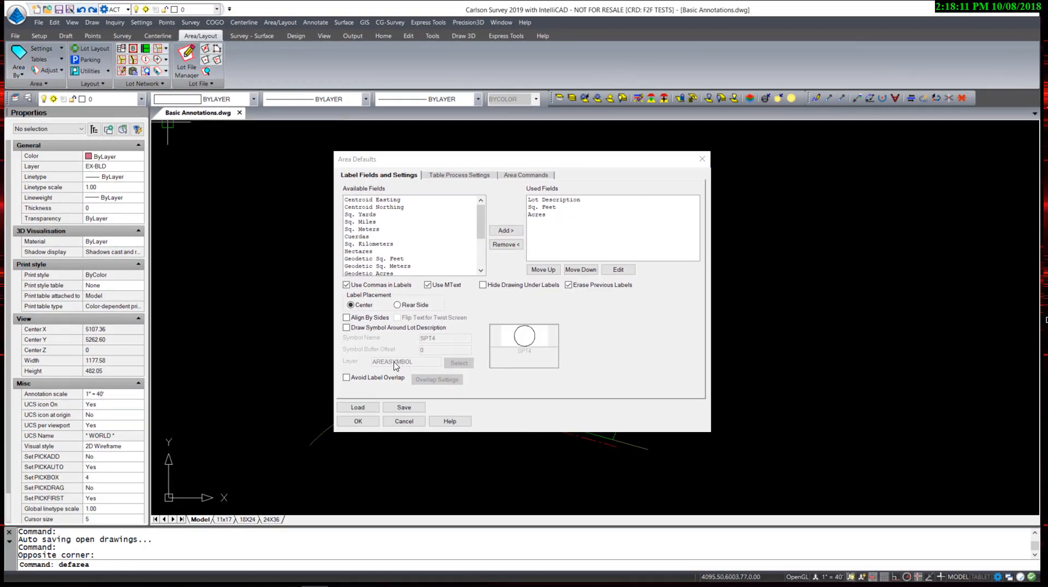
left_click(347, 327)
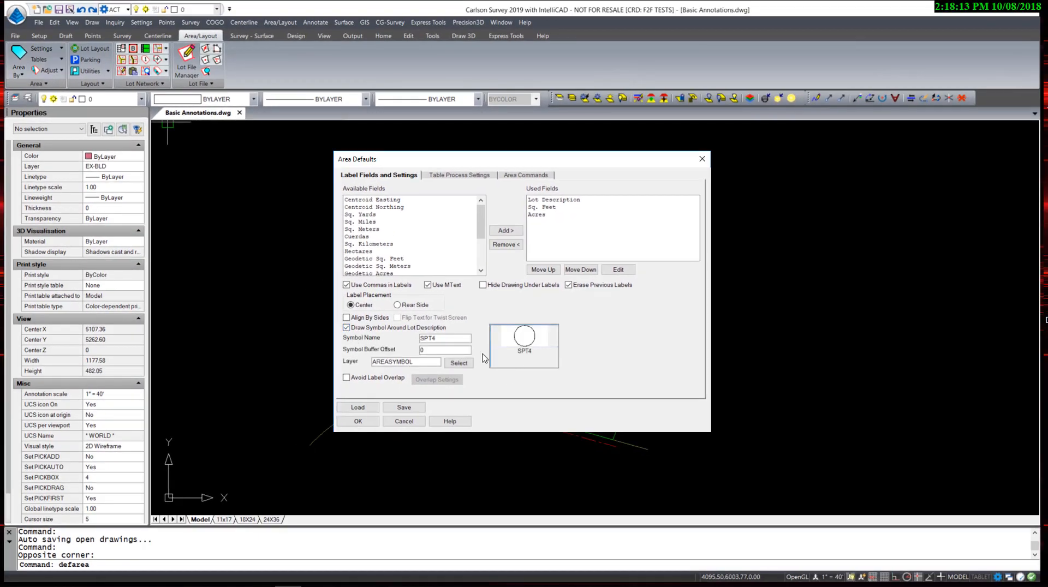
left_click(459, 363)
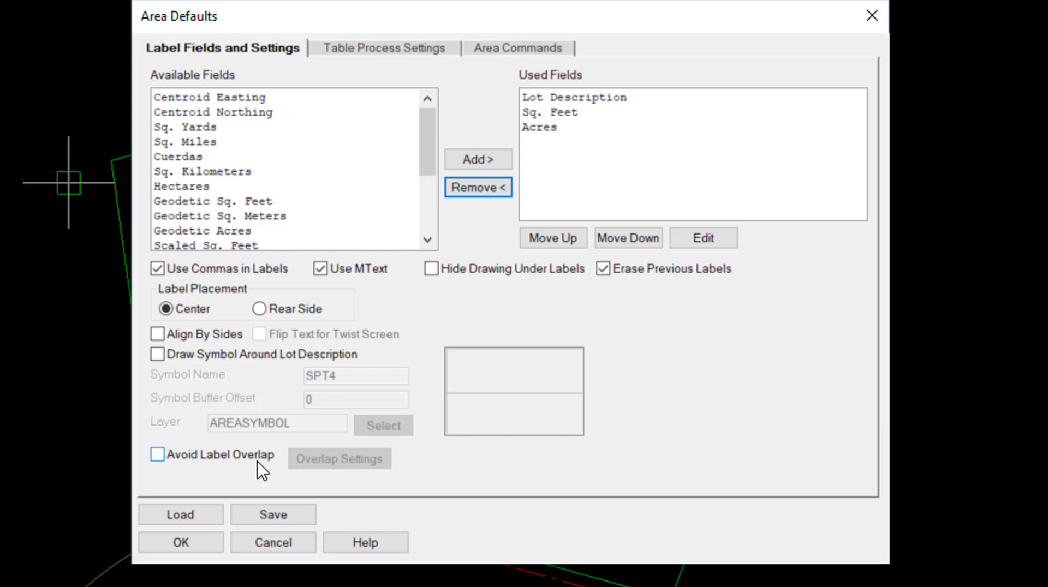
mouse_move(302, 474)
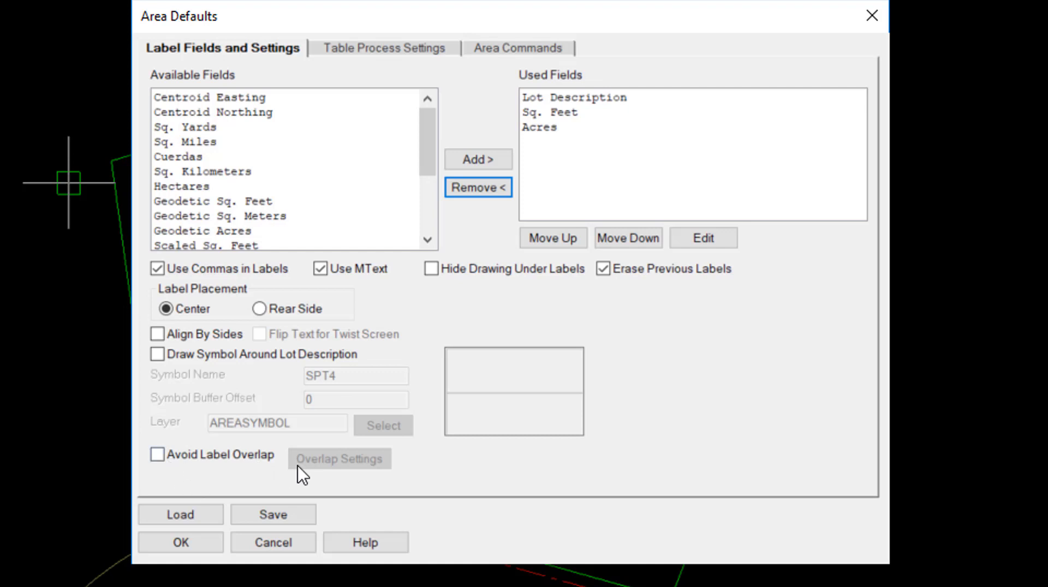
mouse_move(325, 479)
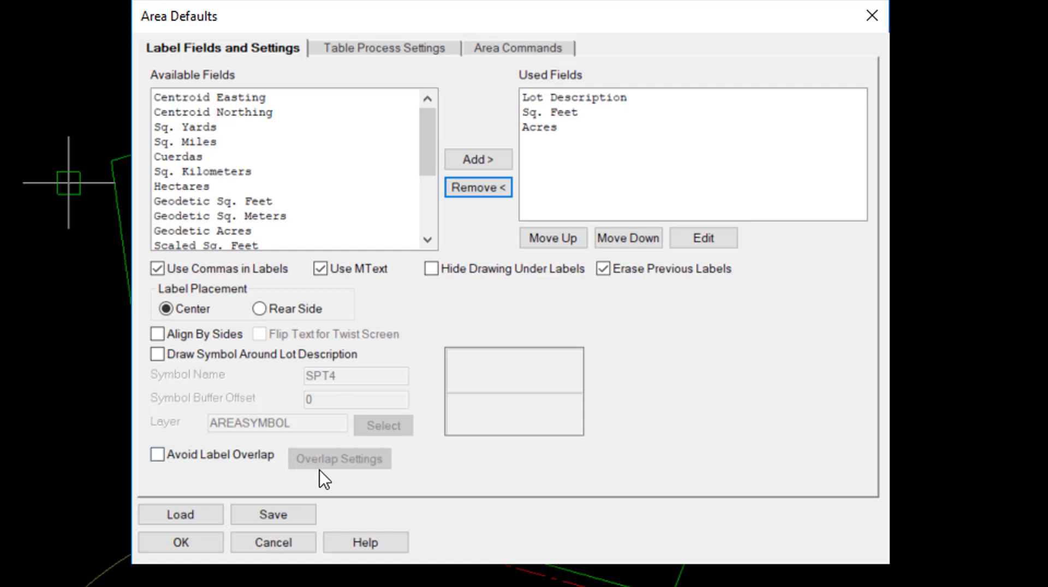
left_click(574, 97)
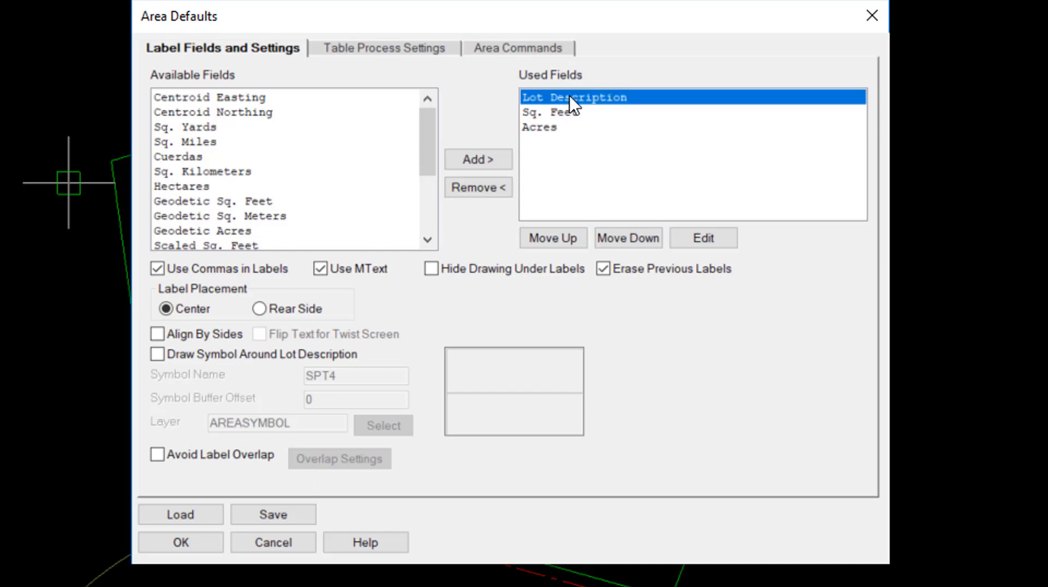
mouse_move(558, 143)
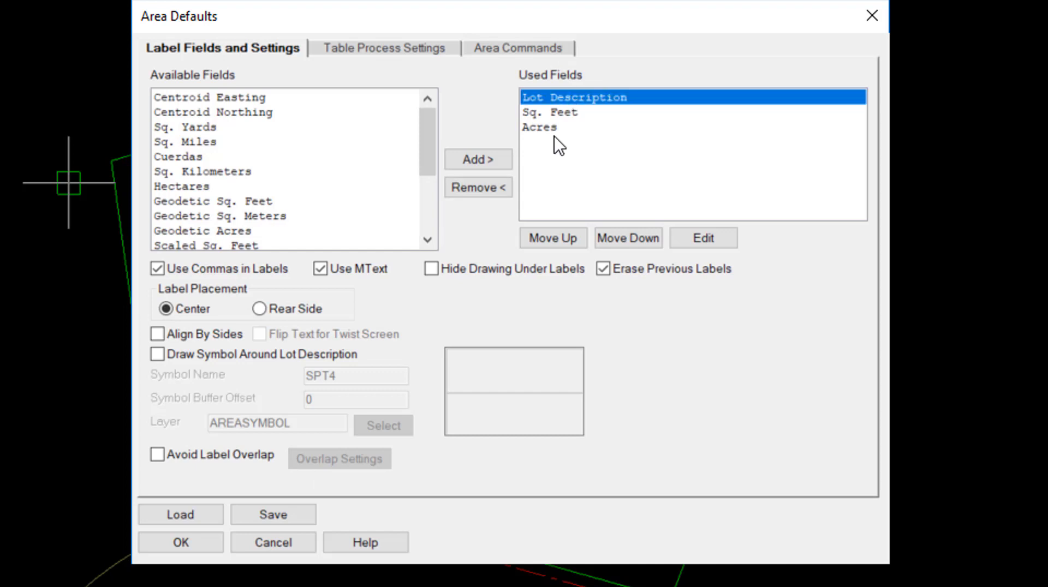
mouse_move(618, 137)
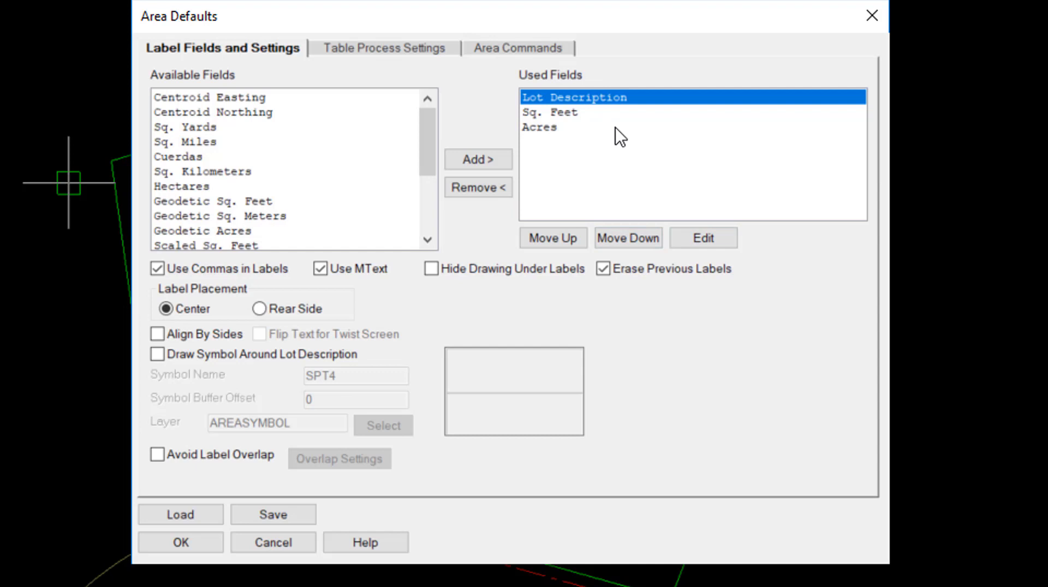
Review Lot Description label settings: LEROY style, 0.120 size, BNDRY-AREA layer, LOT prefix
left_click(703, 238)
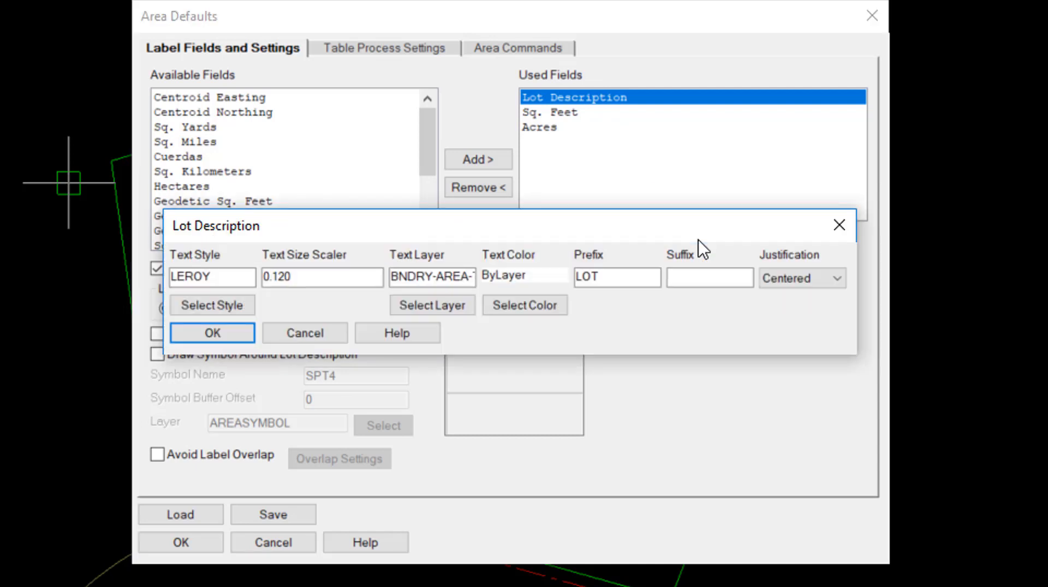
mouse_move(372, 335)
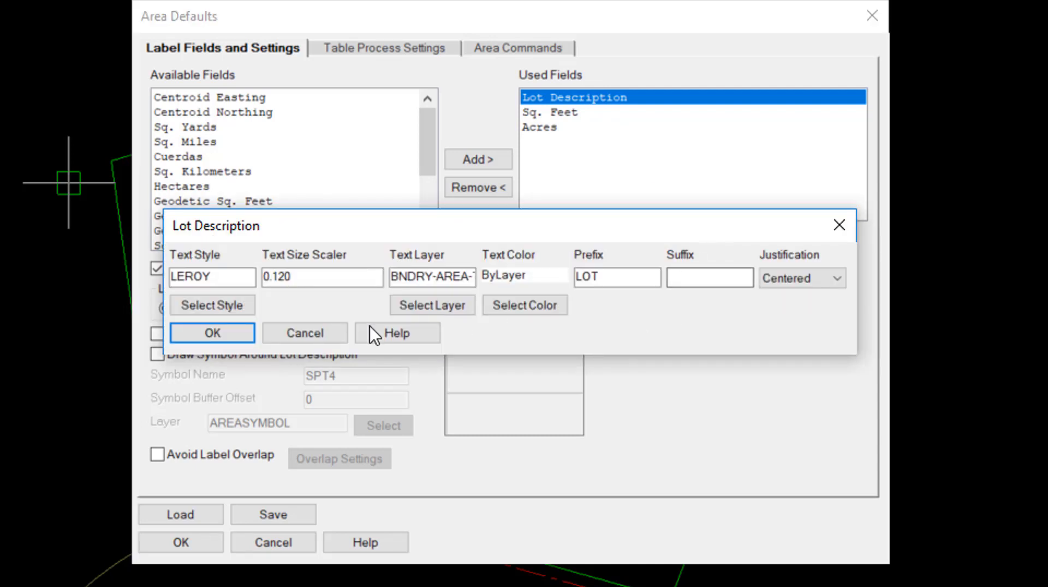
left_click(211, 277)
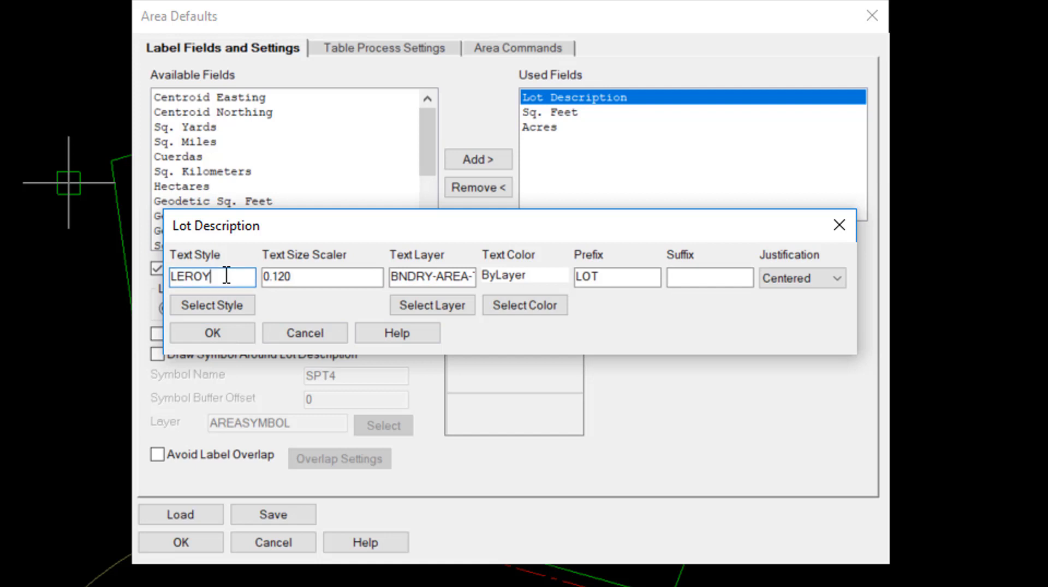
left_click(322, 276)
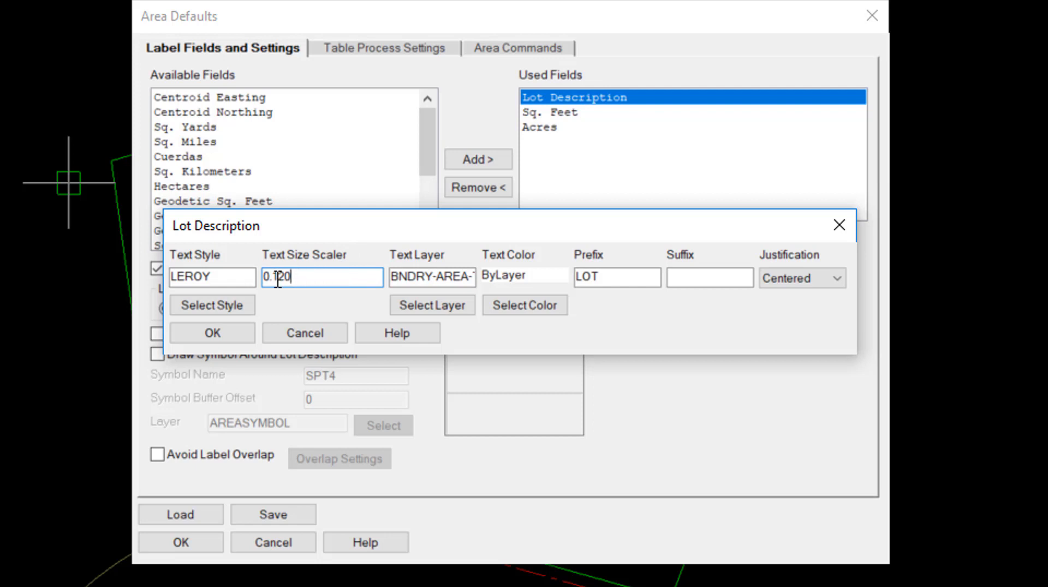
mouse_move(301, 276)
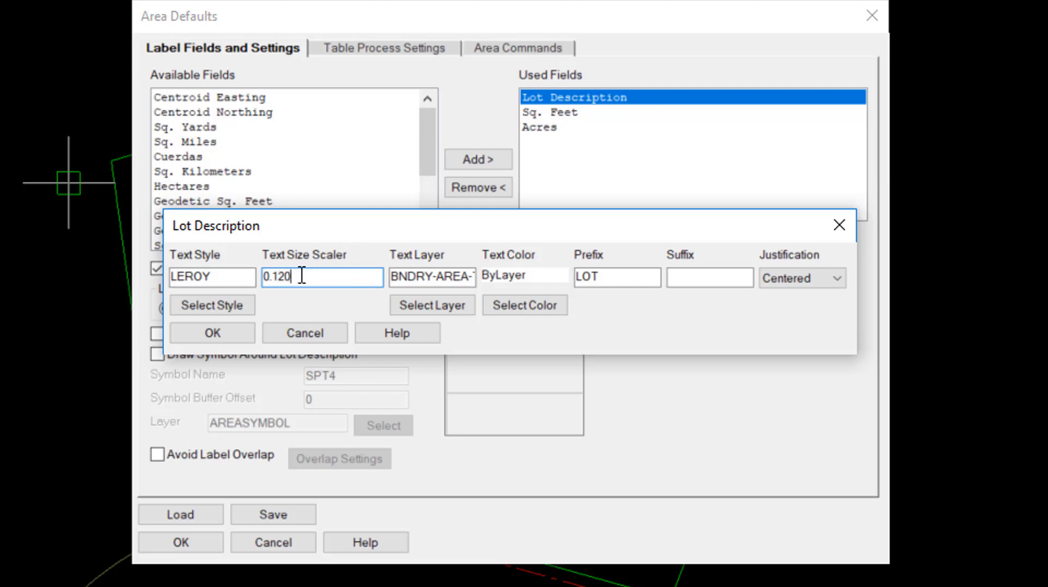
mouse_move(309, 276)
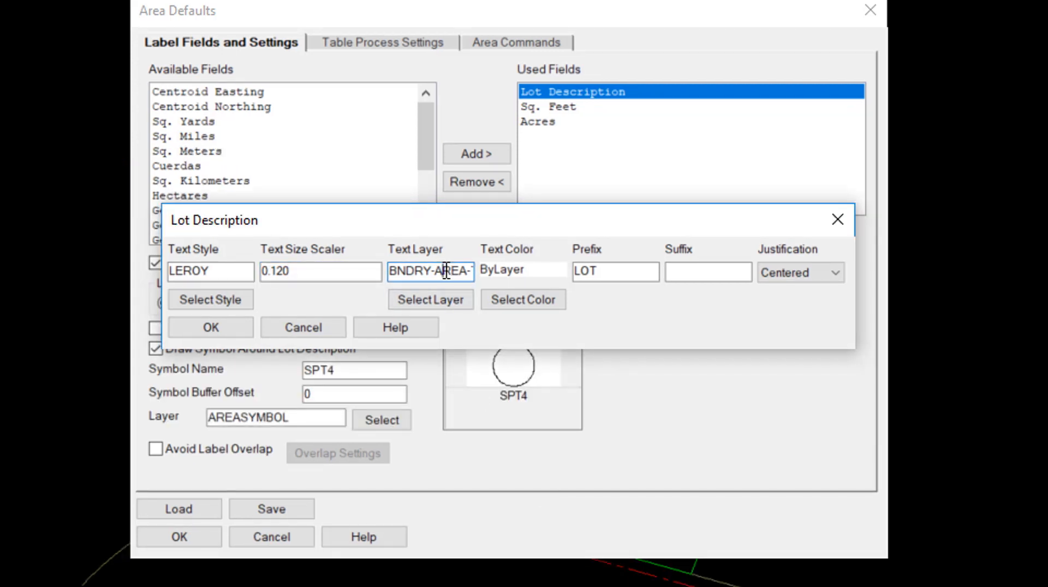
left_click(607, 278)
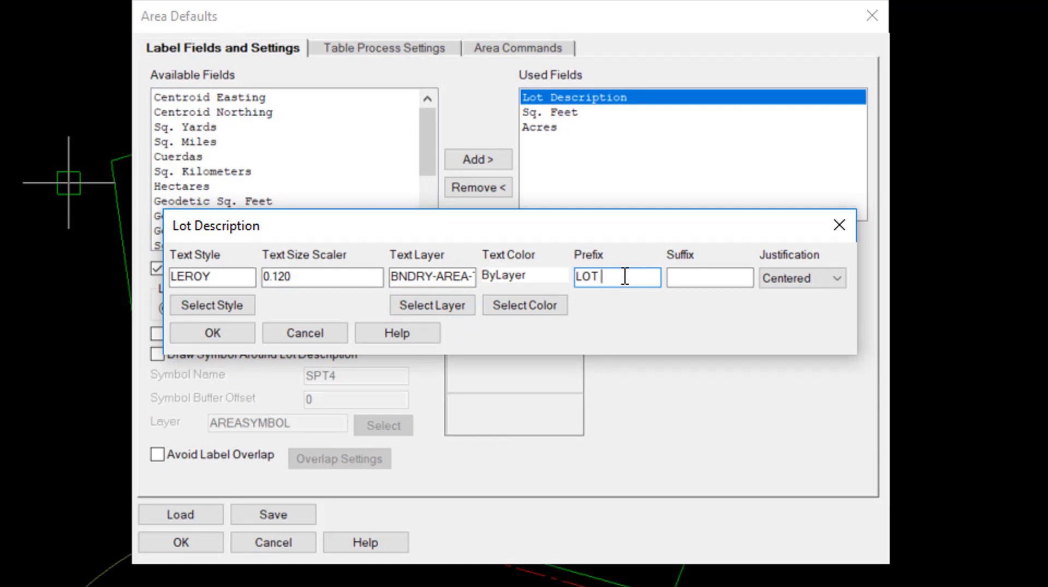
left_click(709, 277)
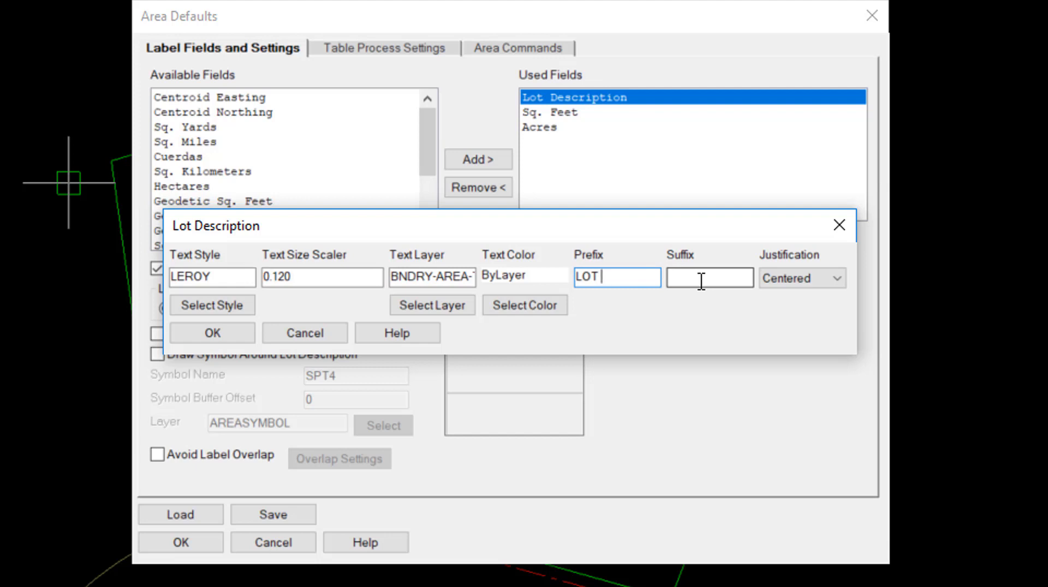
Review Sq. Feet and Acres label settings: 0.100 size, SF/AC suffixes, 0 and 0.00 precision
double_click(550, 112)
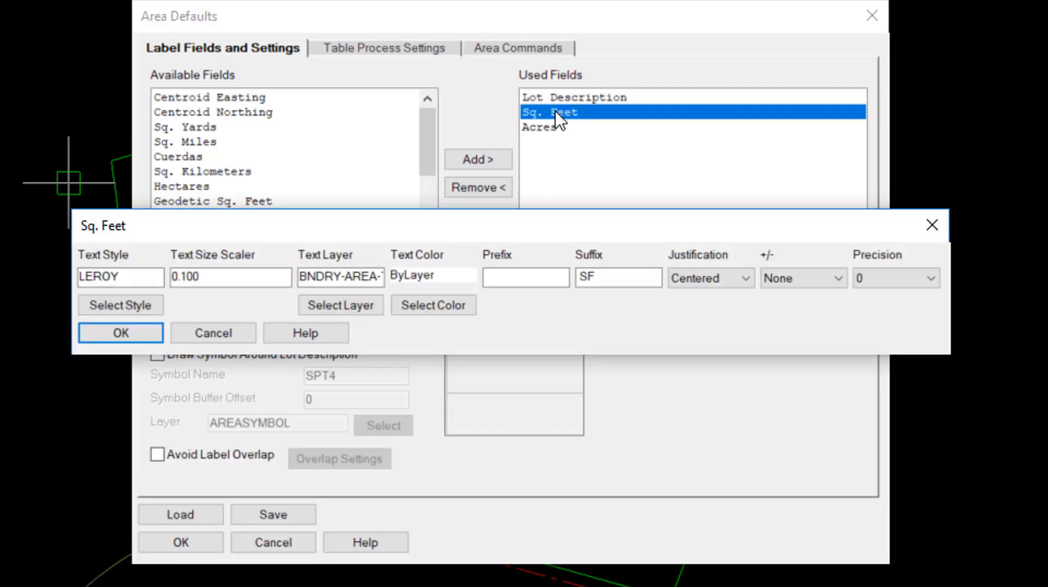
left_click(230, 278)
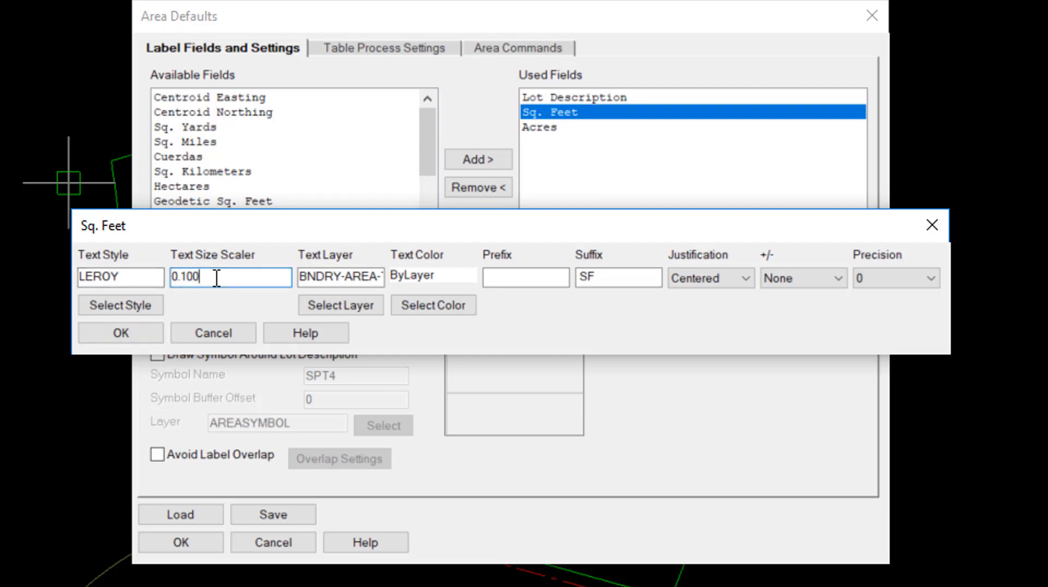
mouse_move(327, 319)
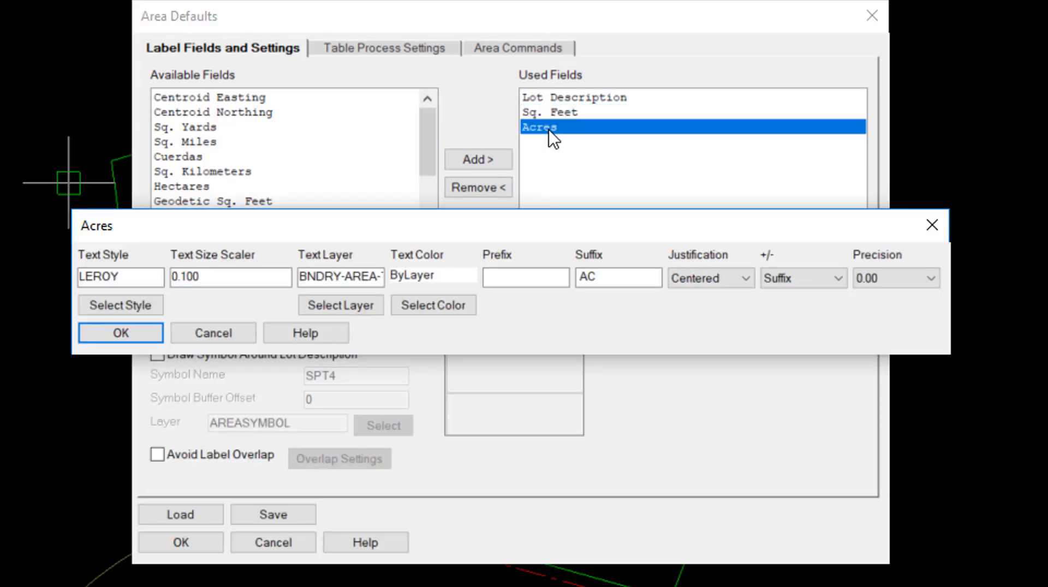
left_click(617, 278)
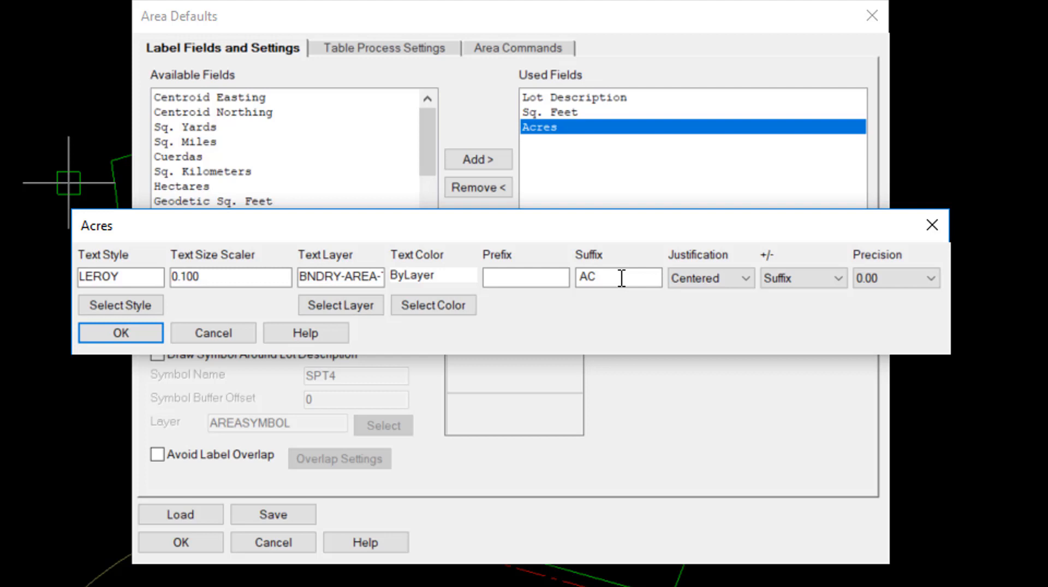
left_click(926, 278)
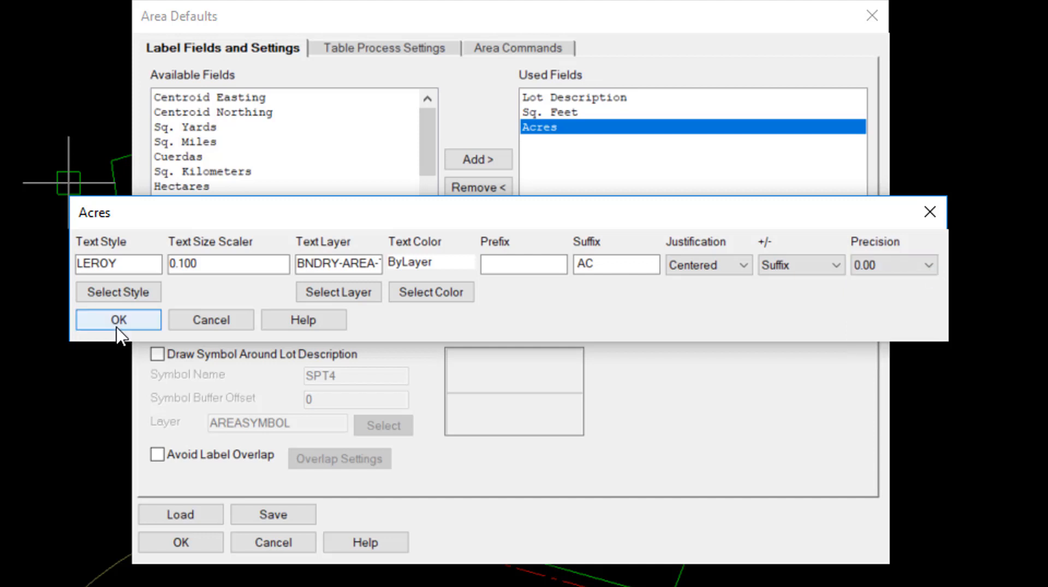
Close the Acres settings and view Area Commands settings: 0.020000 join gap, PTAREA layer
left_click(118, 320)
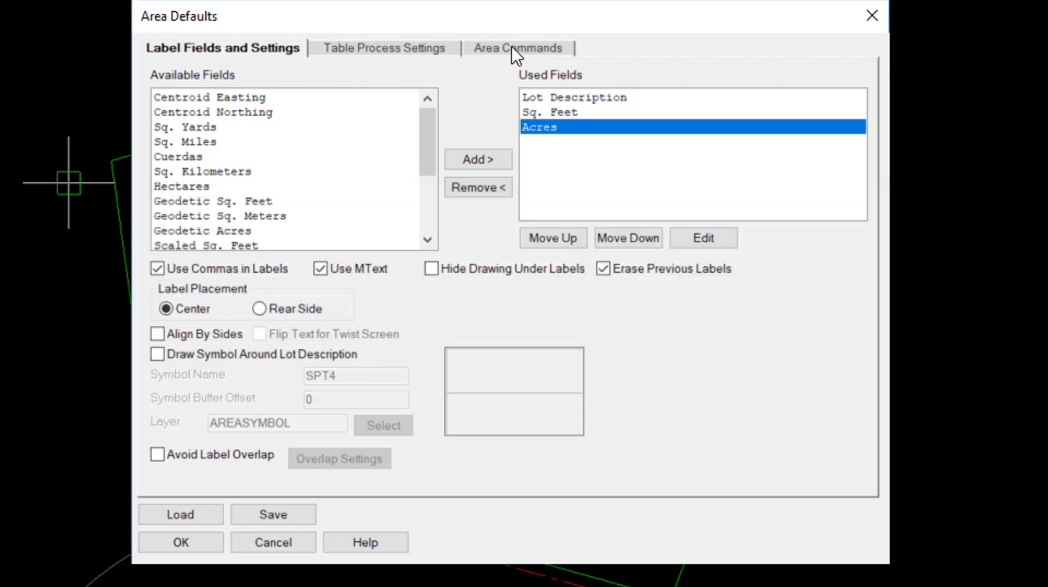
left_click(518, 47)
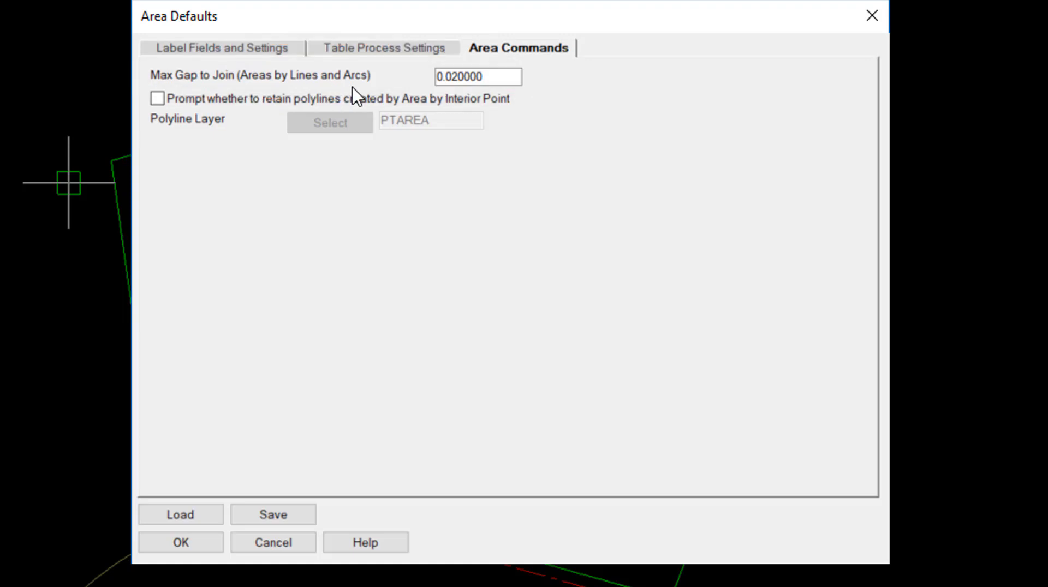
mouse_move(457, 92)
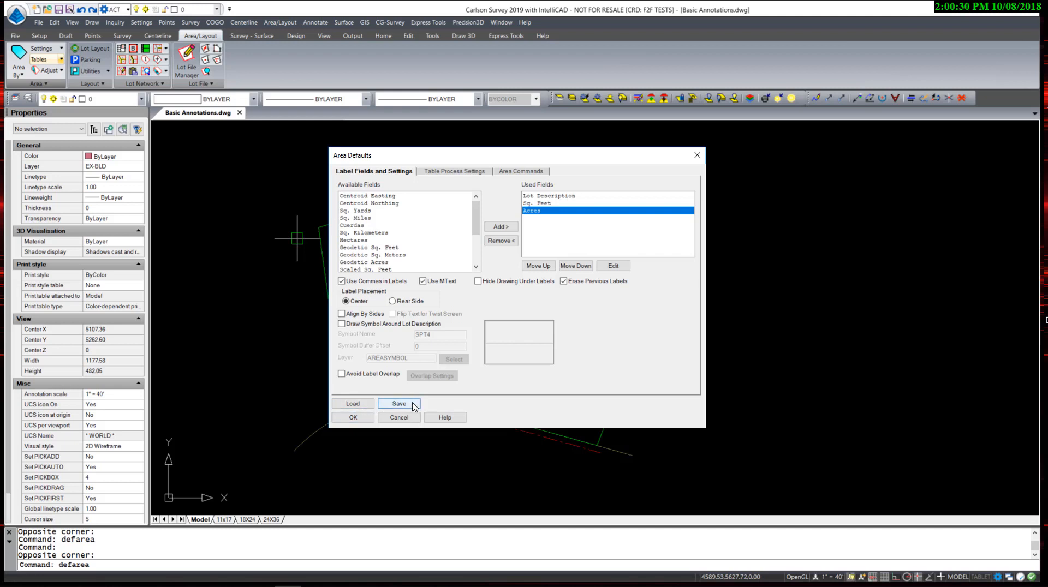
Save the area label settings to a defaults file and close Area Defaults
left_click(398, 403)
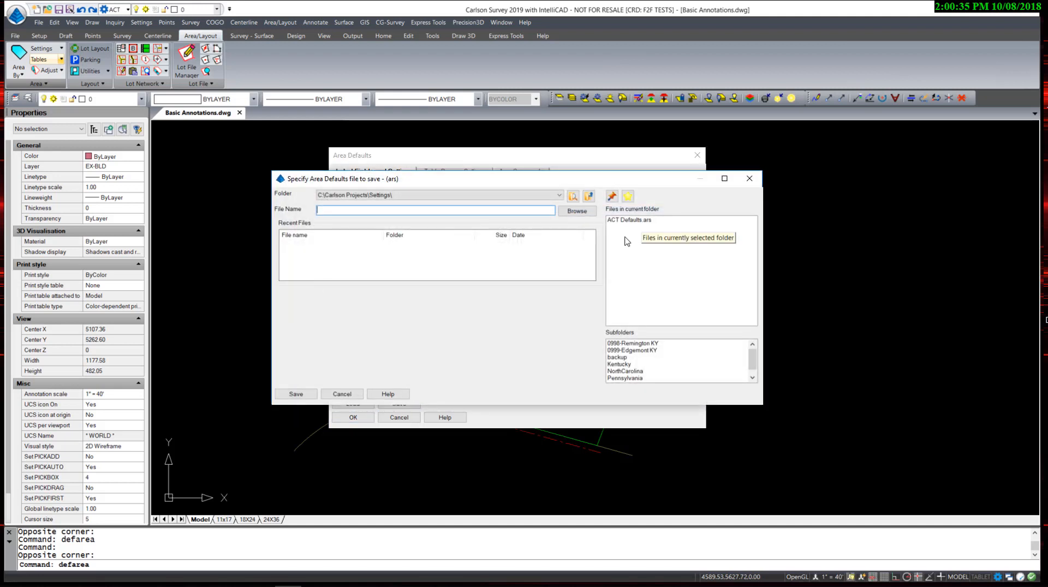
mouse_move(625, 225)
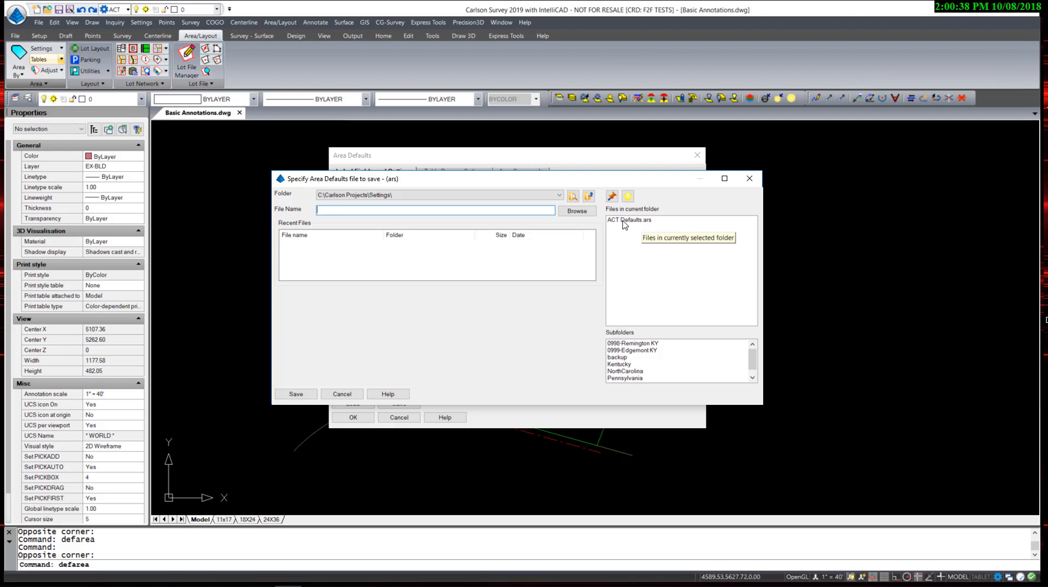
left_click(631, 220)
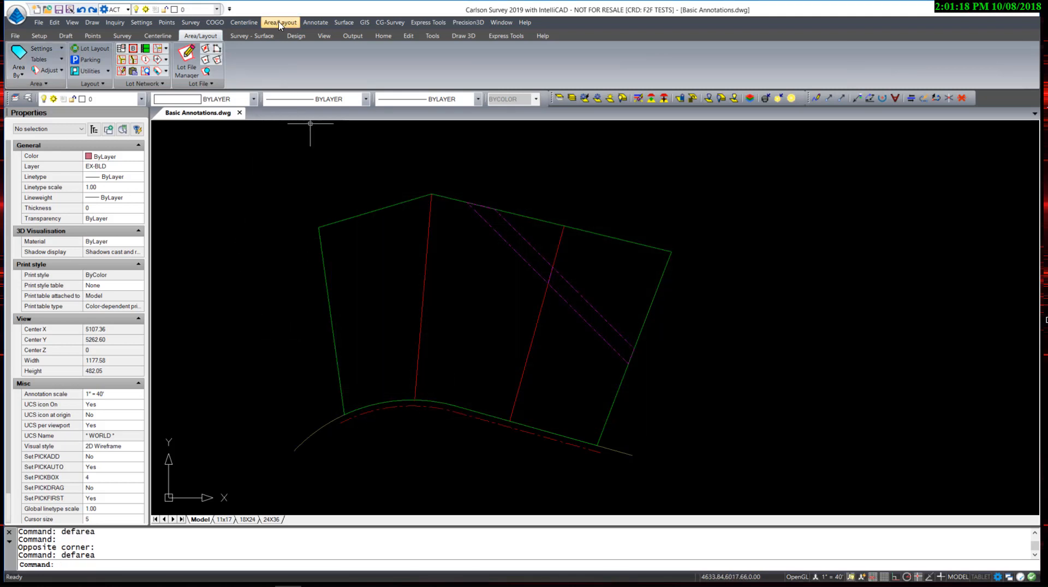
Open the Area/Layout menu listing area and lot network commands
left_click(280, 22)
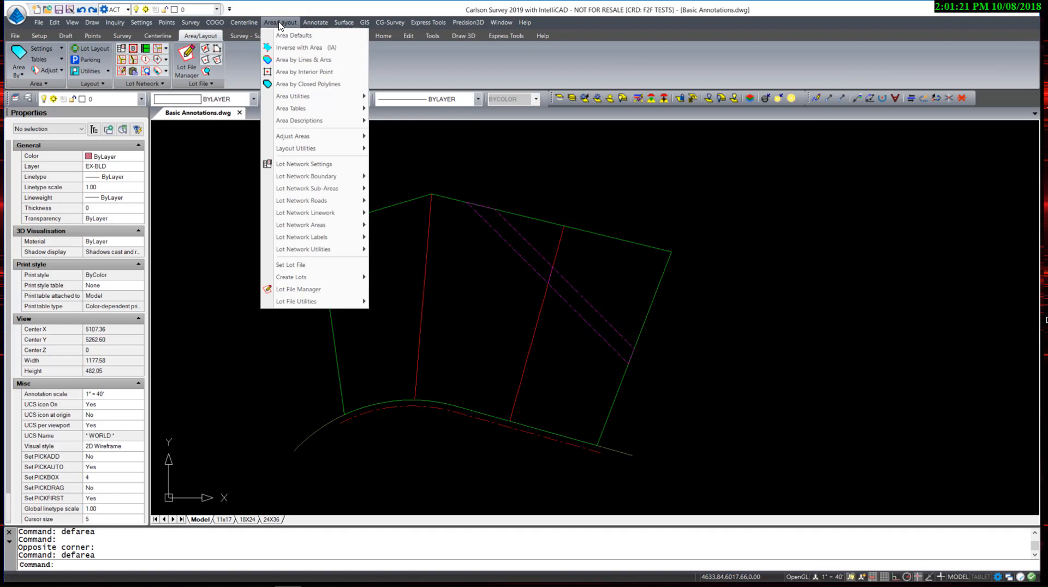
mouse_move(304, 59)
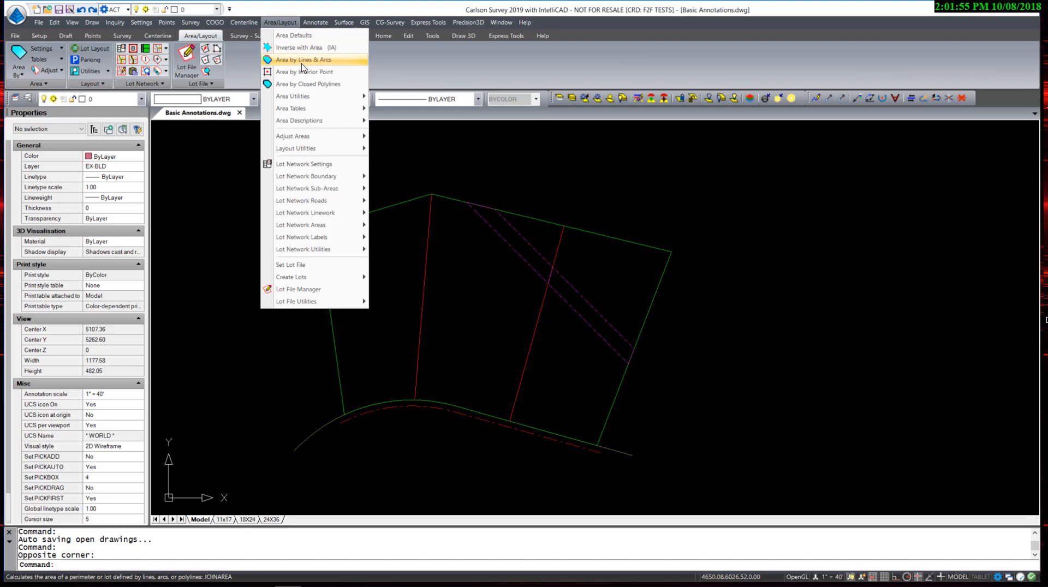
mouse_move(304, 71)
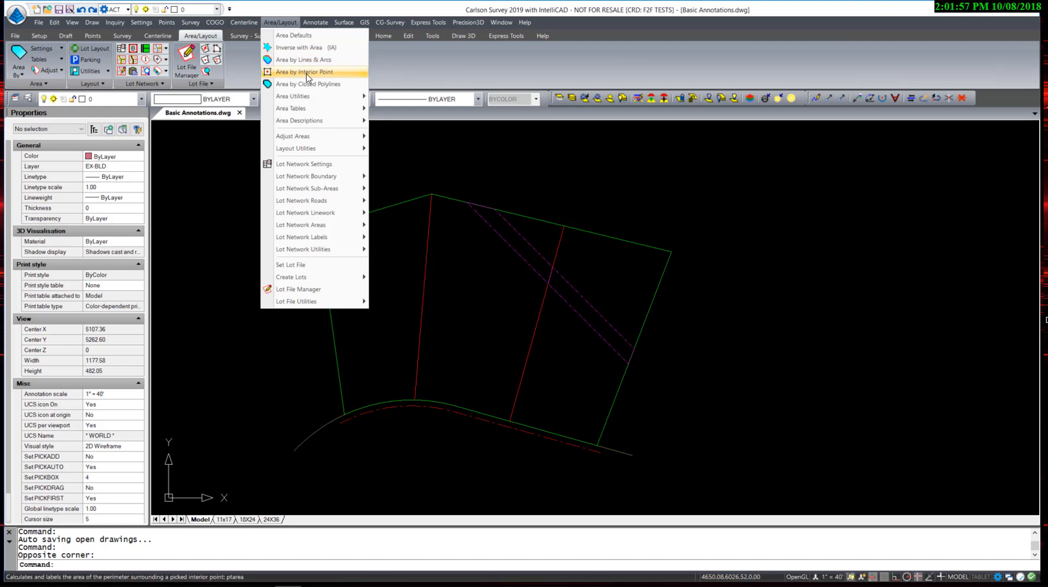
mouse_move(308, 83)
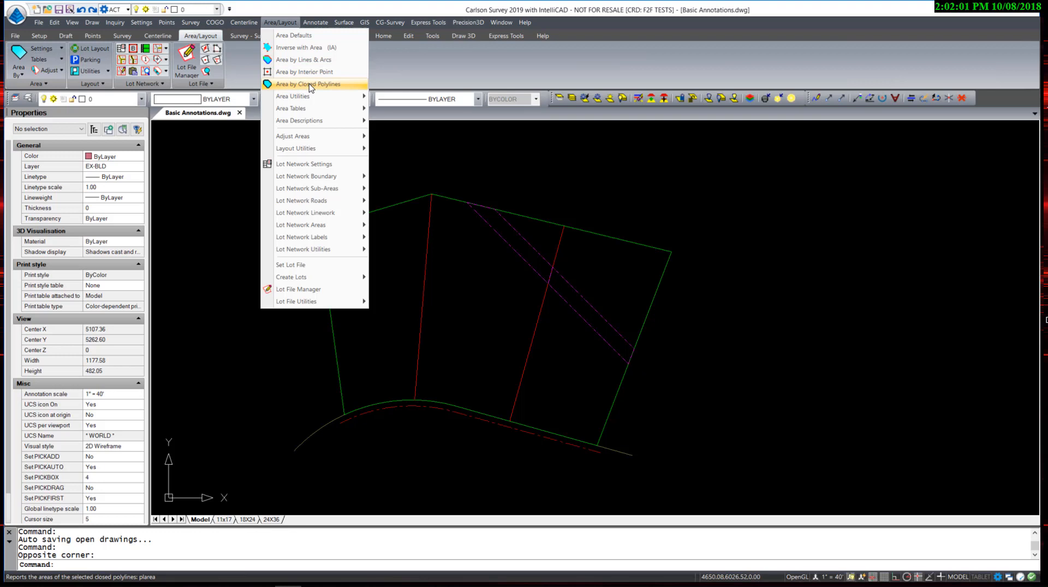
mouse_move(304, 71)
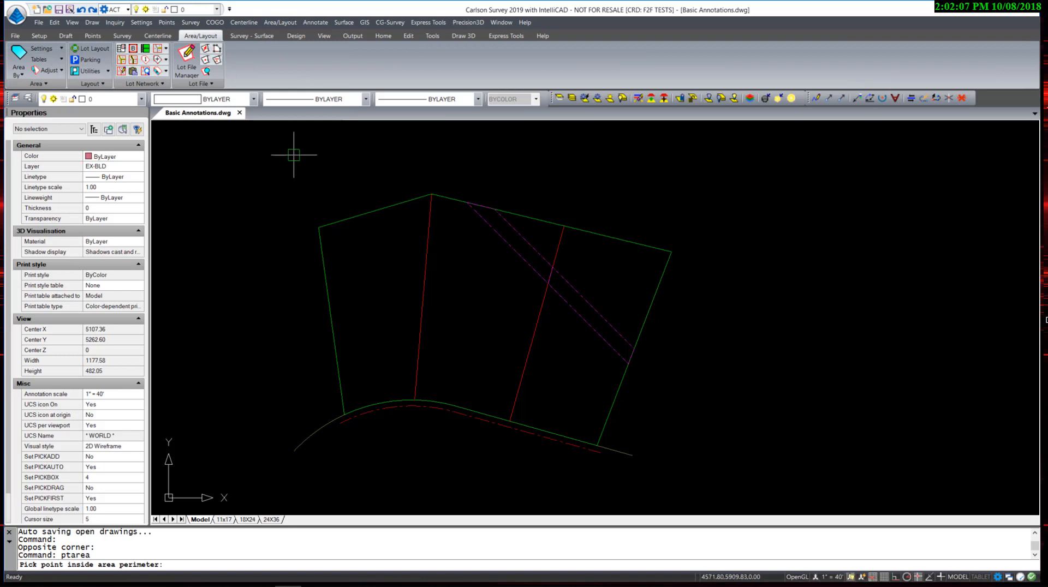
mouse_move(381, 308)
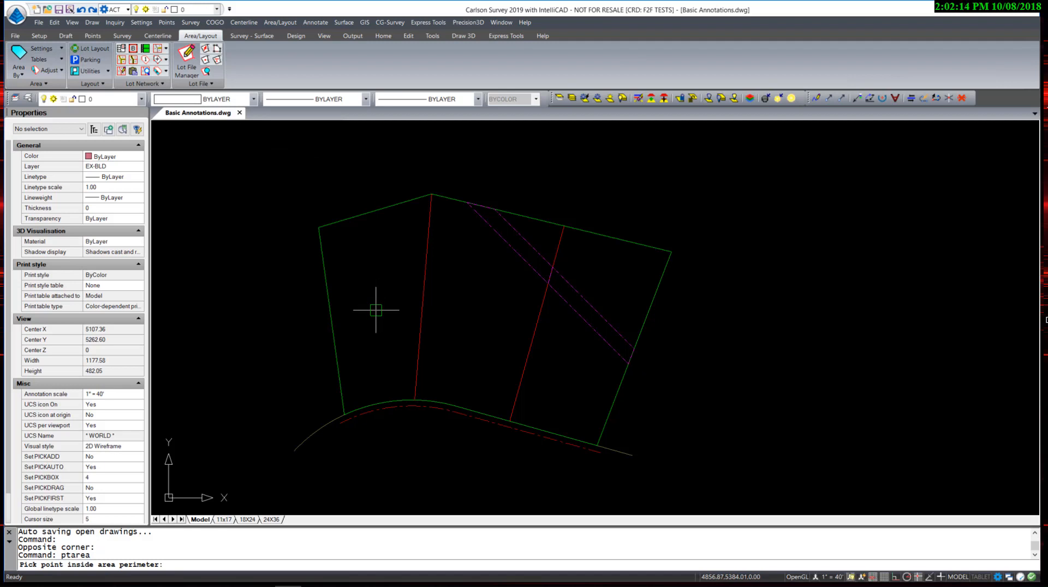
Measure the leftmost lot at 207,102 sq. ft (4.75 acres) and label it lot 1
left_click(375, 310)
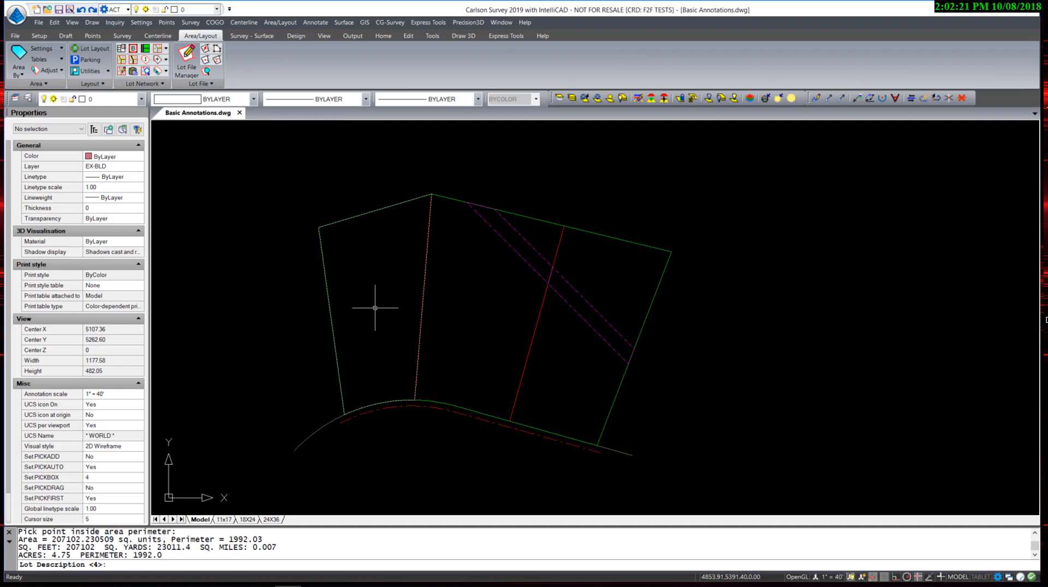
mouse_move(375, 309)
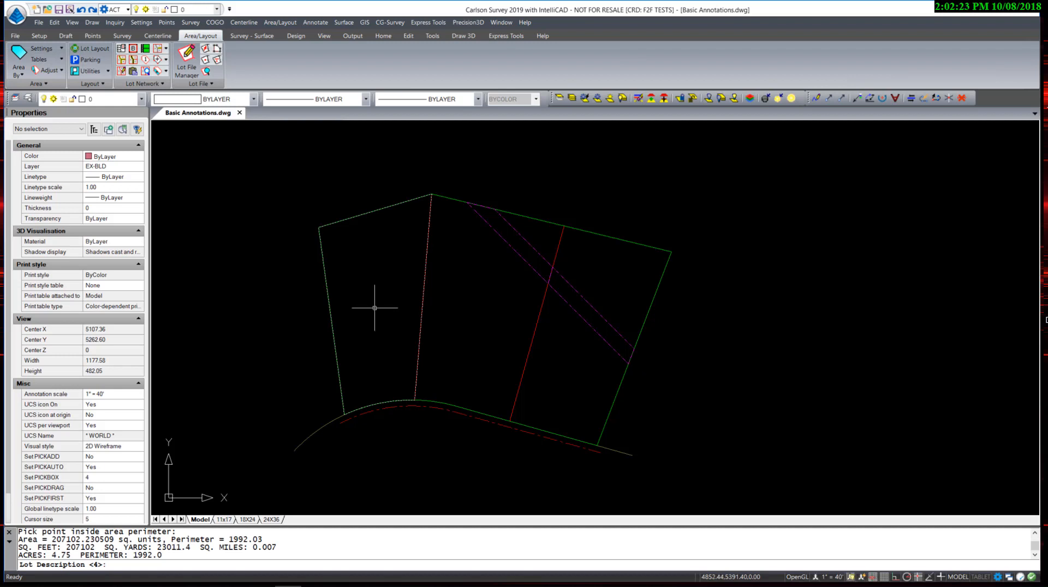
type("1")
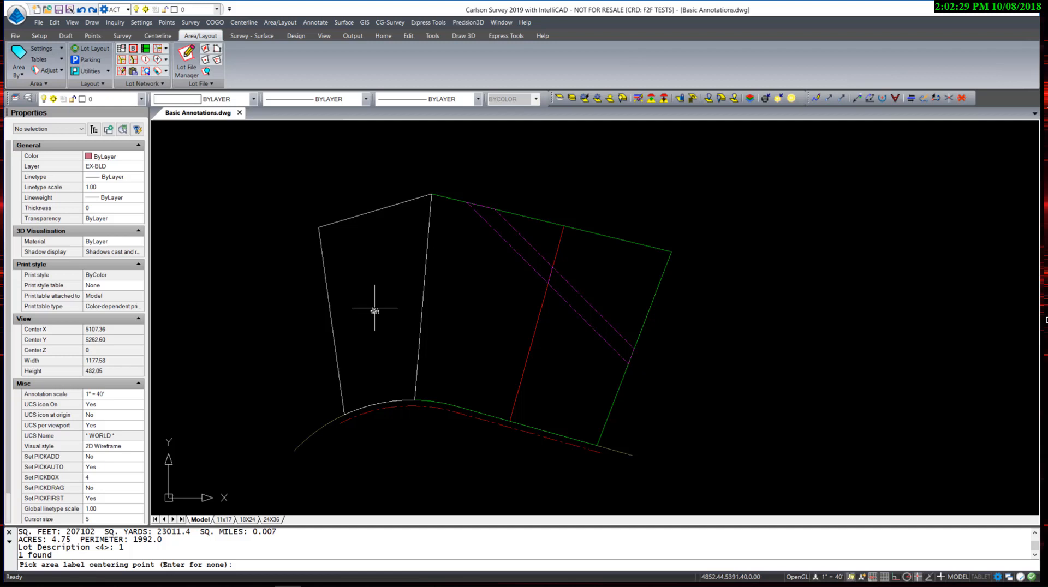
left_click(375, 311)
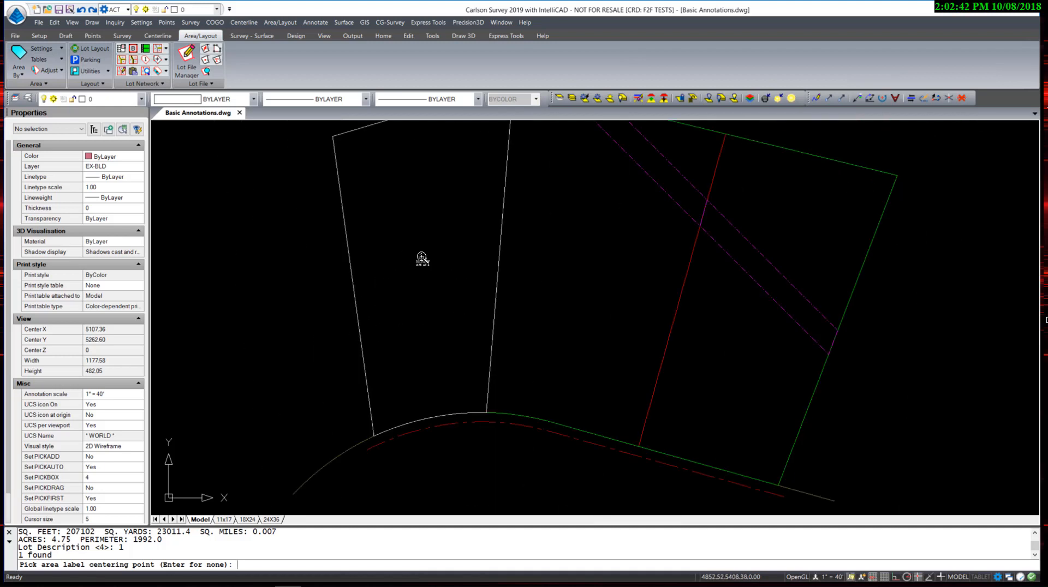
left_click(422, 259)
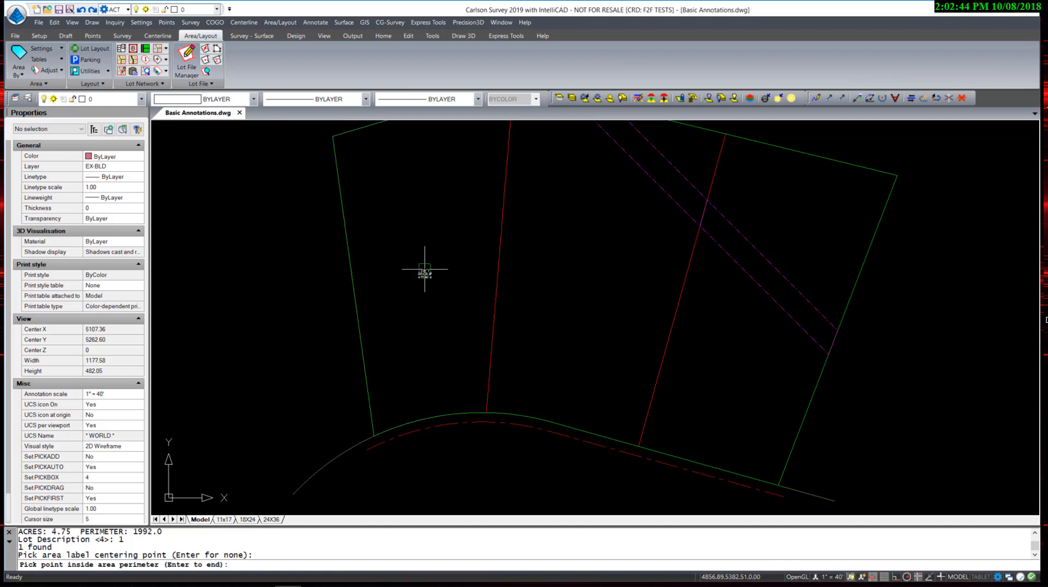
left_click(425, 271)
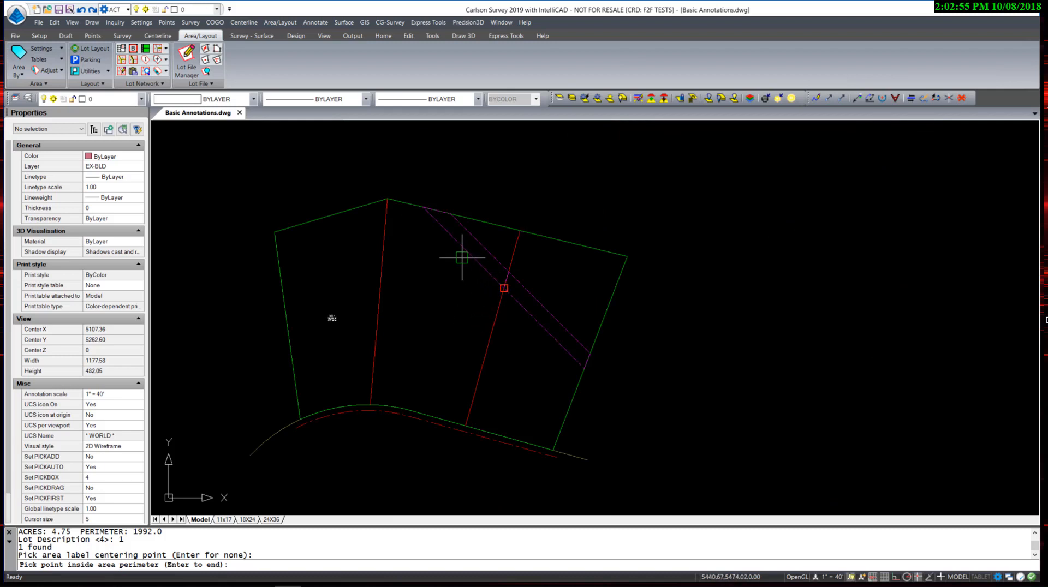
Turn off object snap and measure the middle lot at 238,141 sq. ft (5.47 acres)
left_click(471, 310)
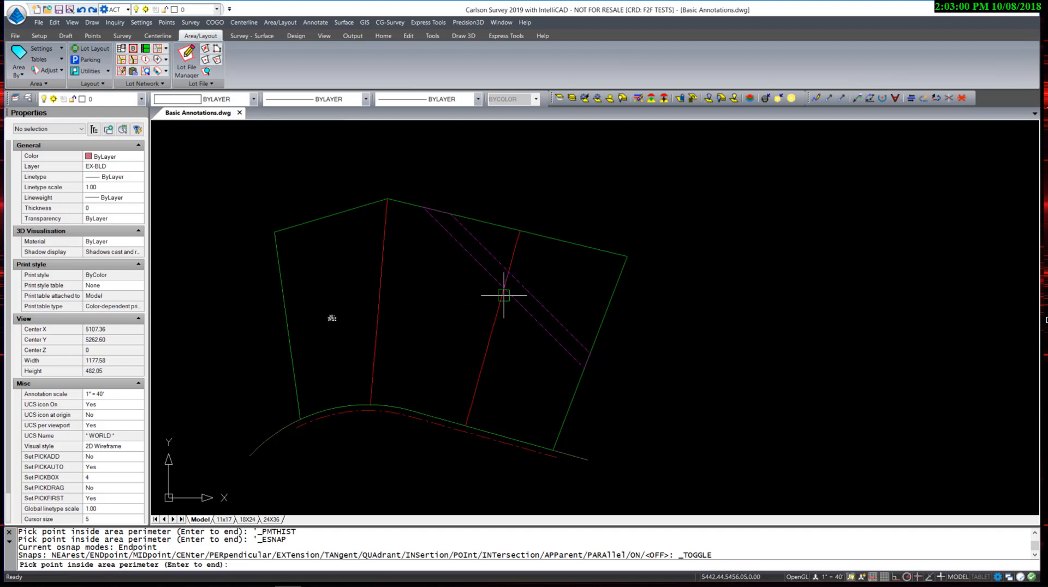
mouse_move(427, 328)
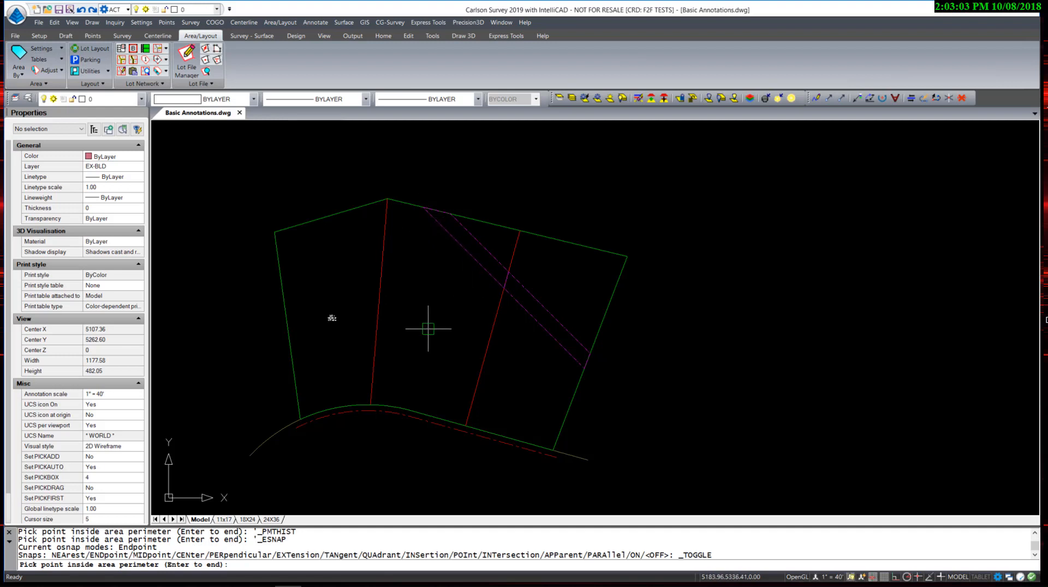
mouse_move(434, 311)
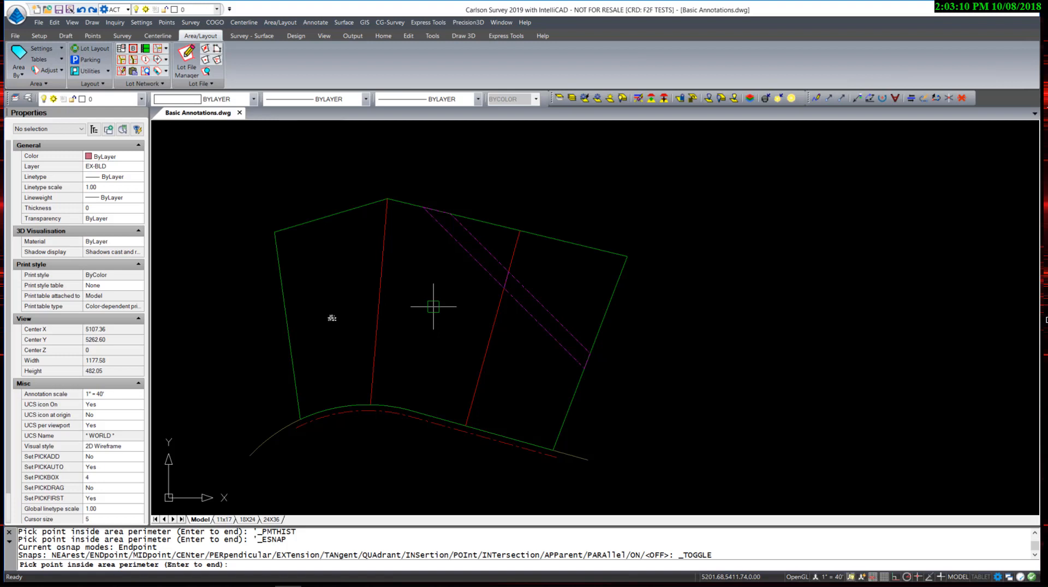
left_click(475, 294)
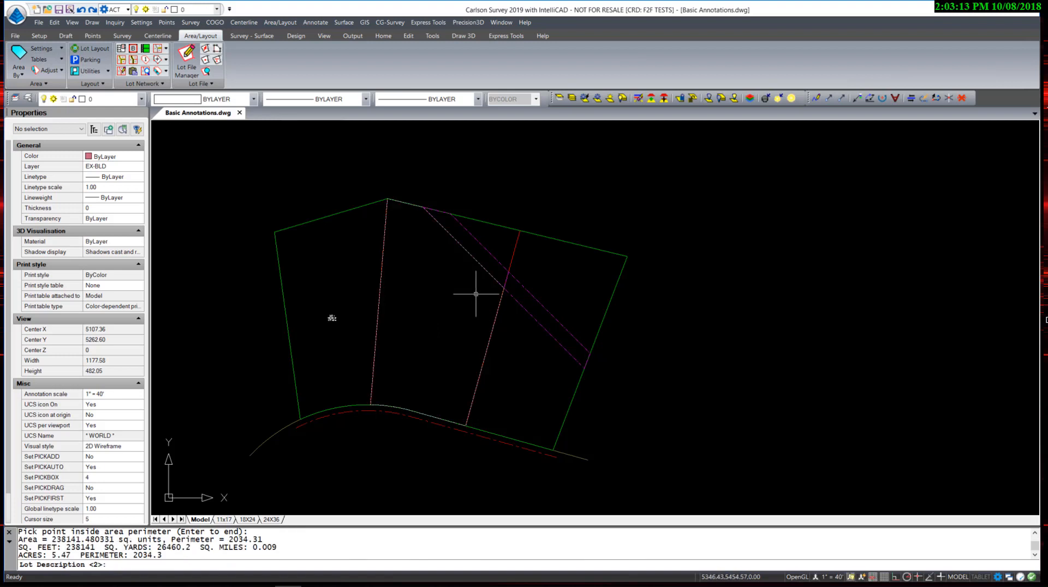
mouse_move(472, 270)
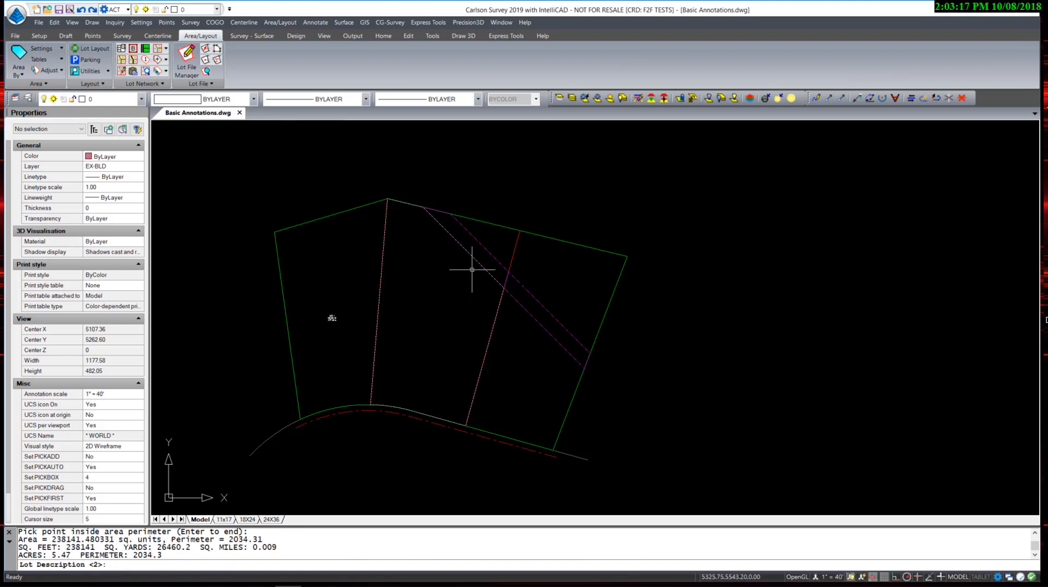
mouse_move(428, 343)
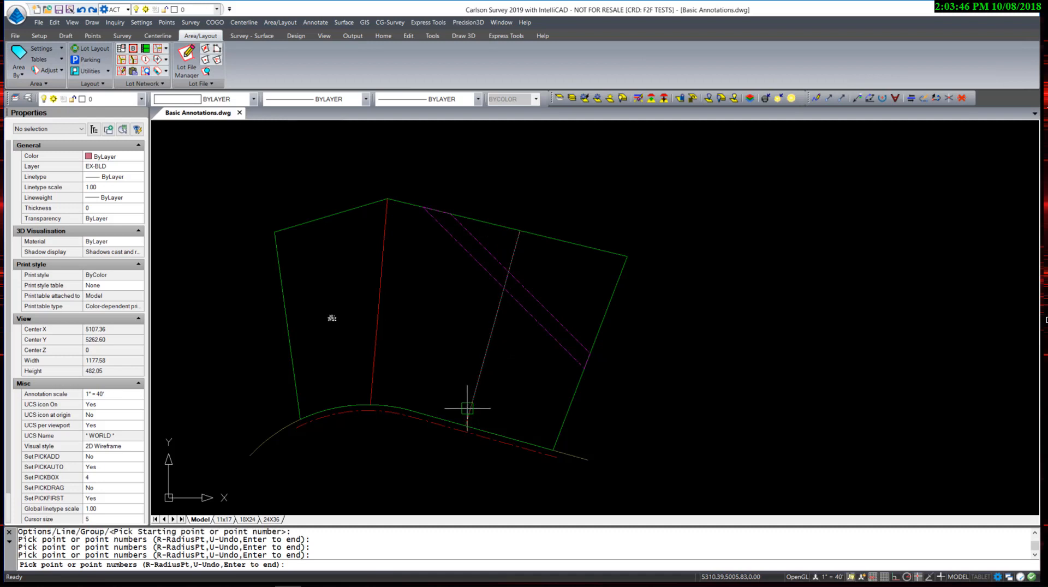
Re-trace the middle lot along its curve using the Center snap, labeling it lot 2 at 6.26 acres
left_click(426, 394)
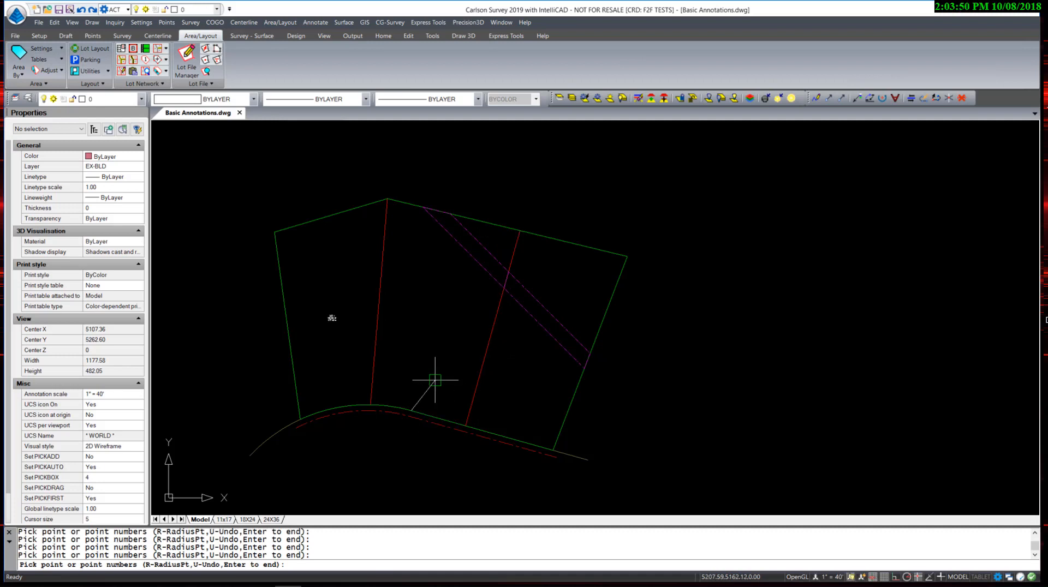
type("r")
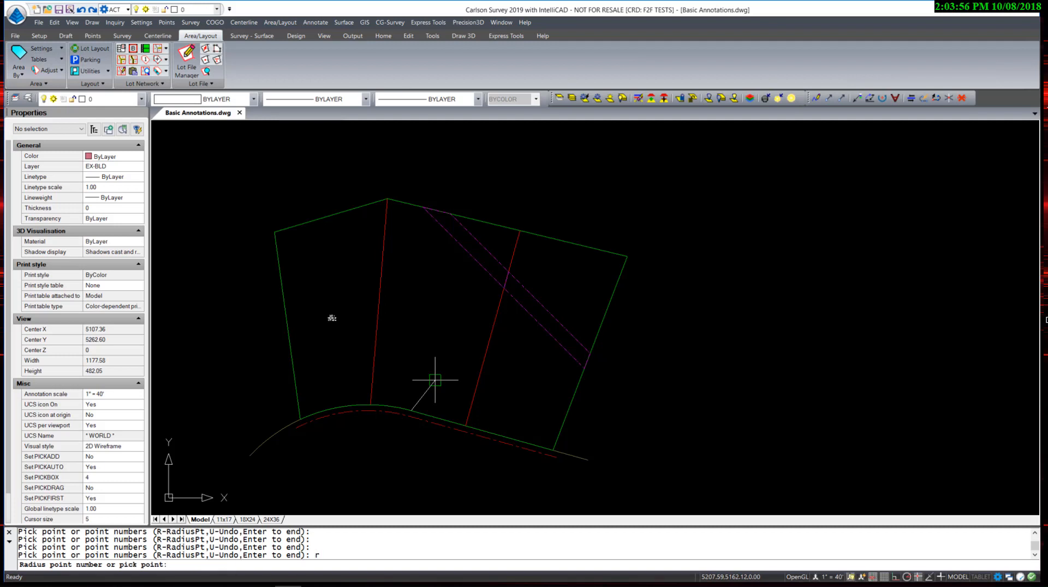
mouse_move(420, 374)
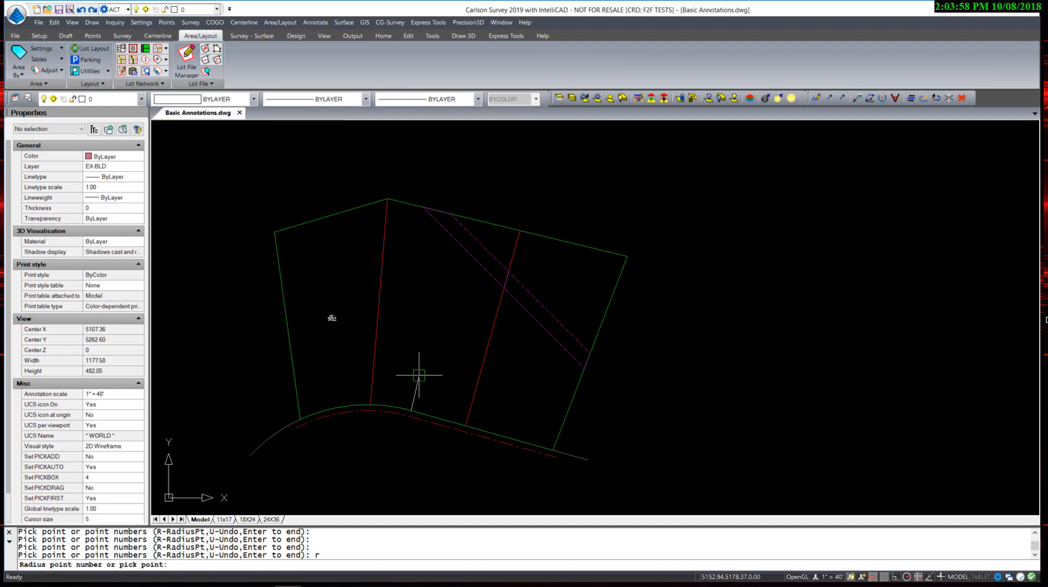
mouse_move(418, 375)
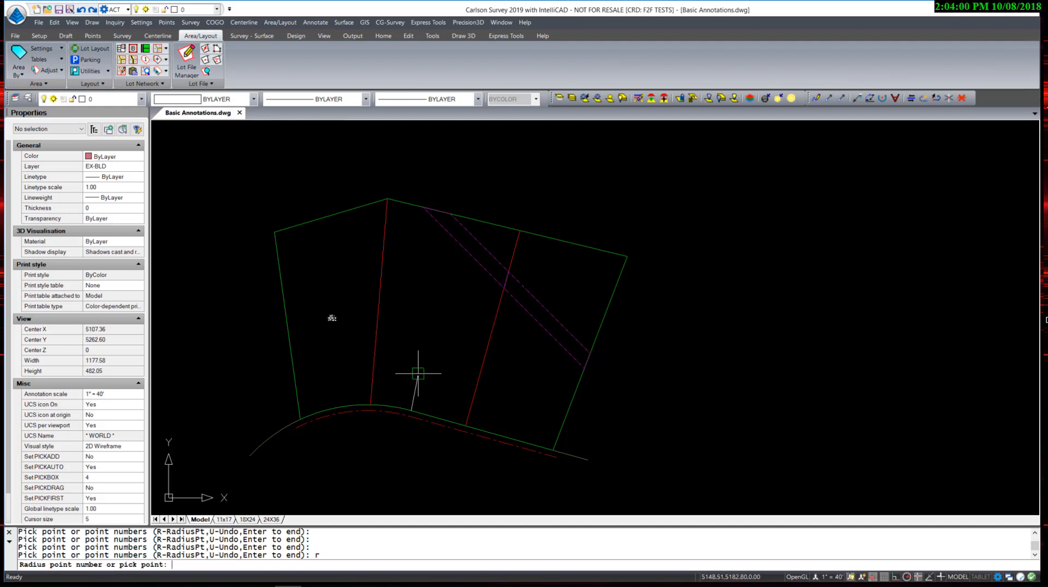
right_click(414, 375)
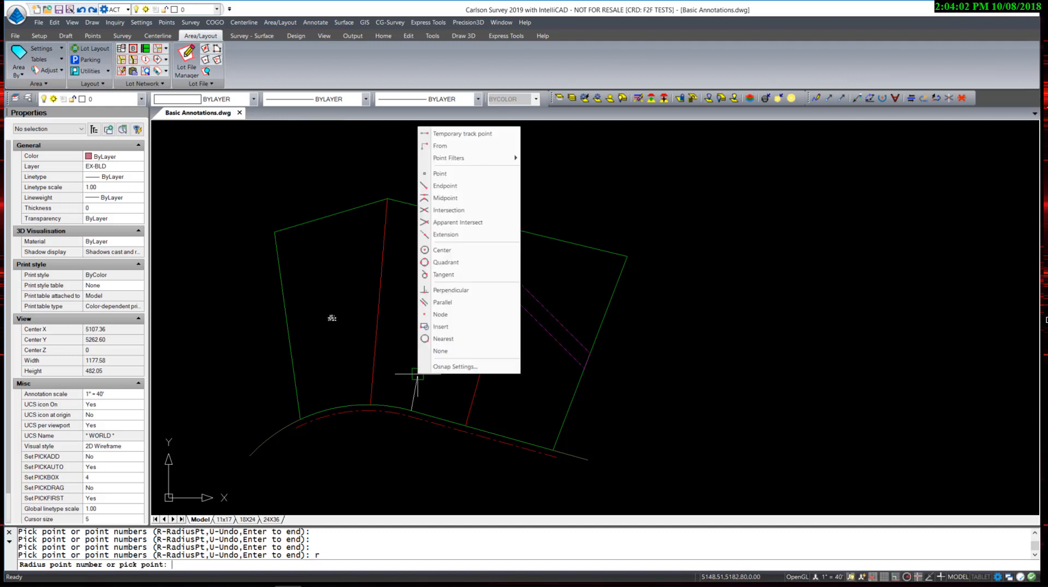
left_click(441, 250)
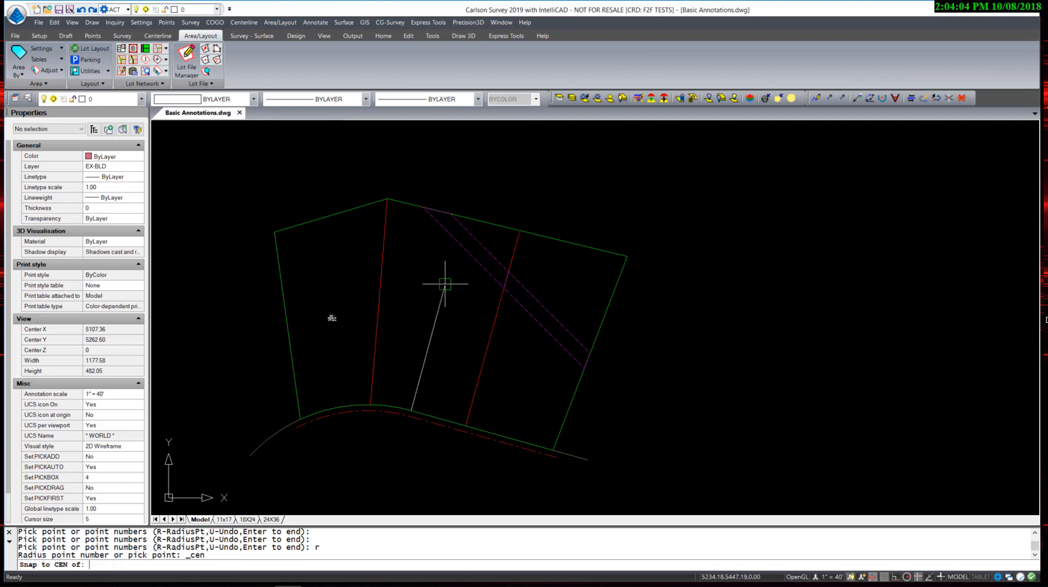
left_click(393, 405)
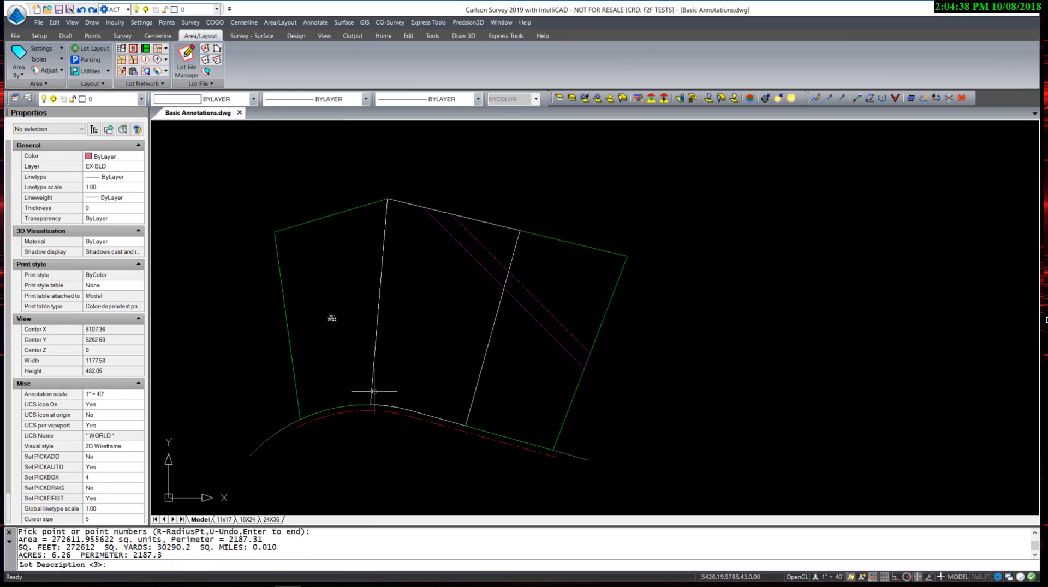
mouse_move(428, 326)
type("2")
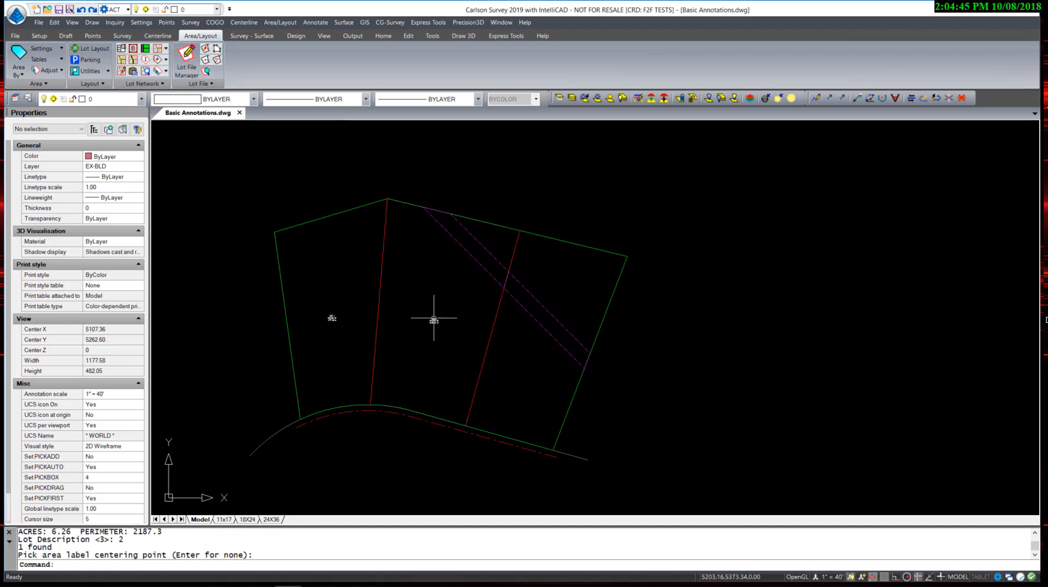
left_click(434, 321)
type("pickoff")
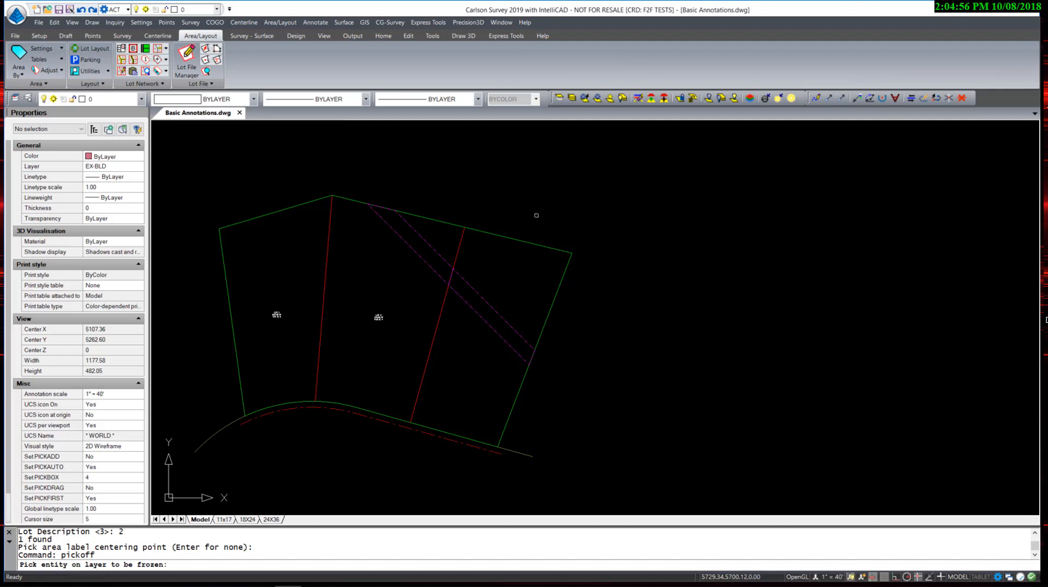
Freeze the easement layer and label the right-hand lot's area by interior point
left_click(467, 285)
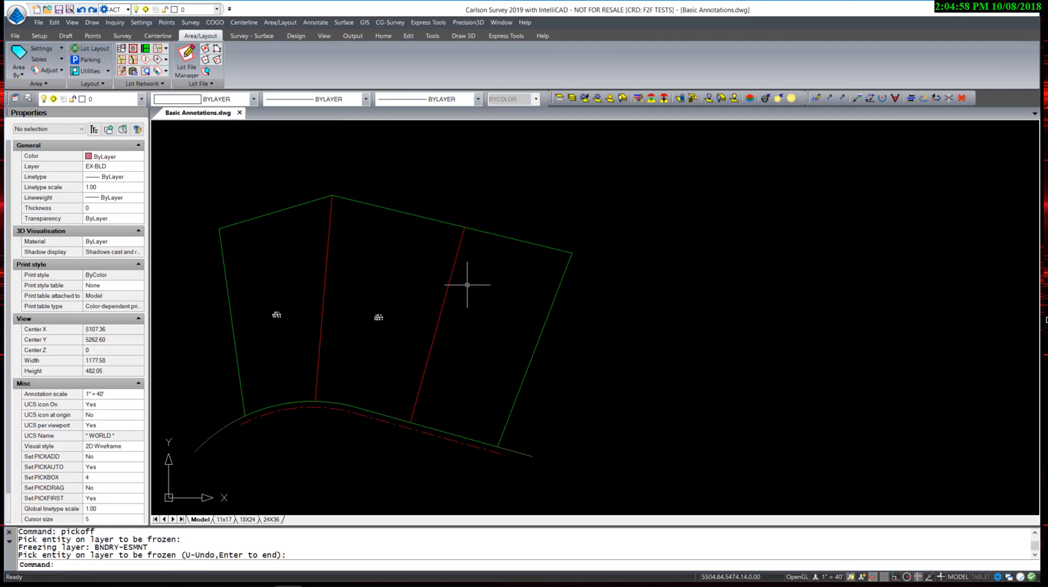
left_click(280, 22)
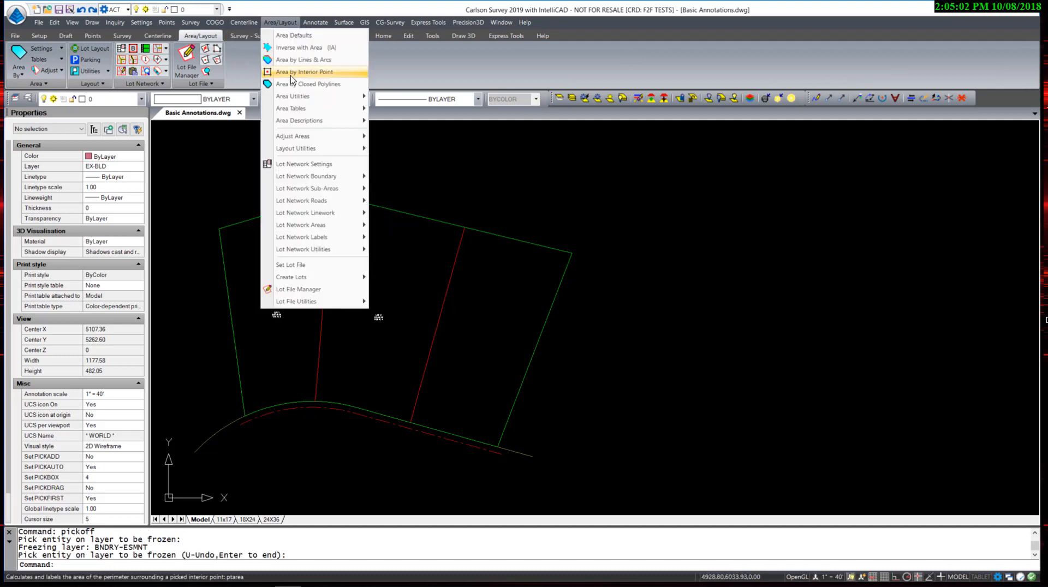
left_click(303, 72)
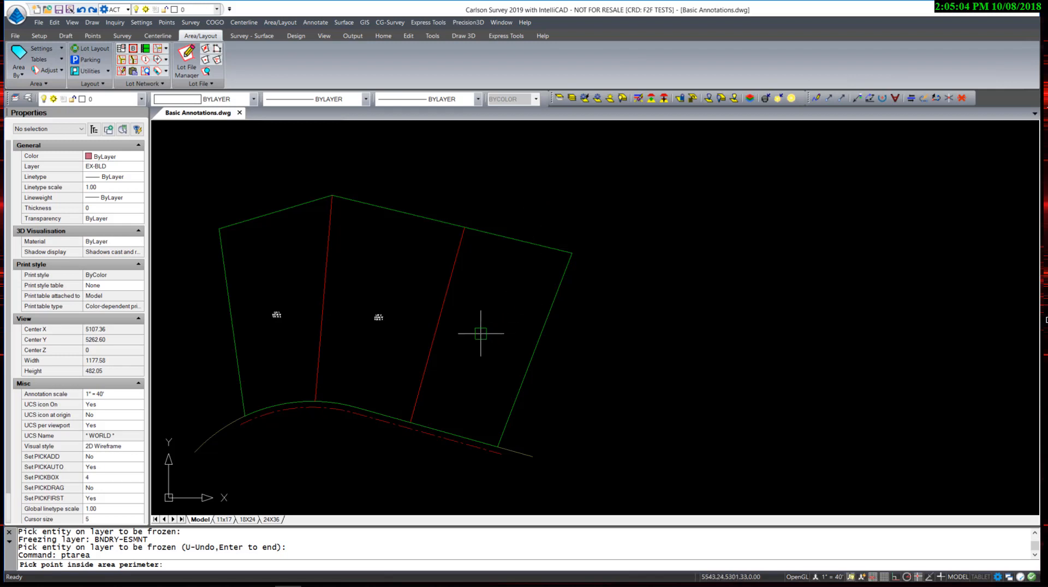
left_click(479, 334)
type("lon")
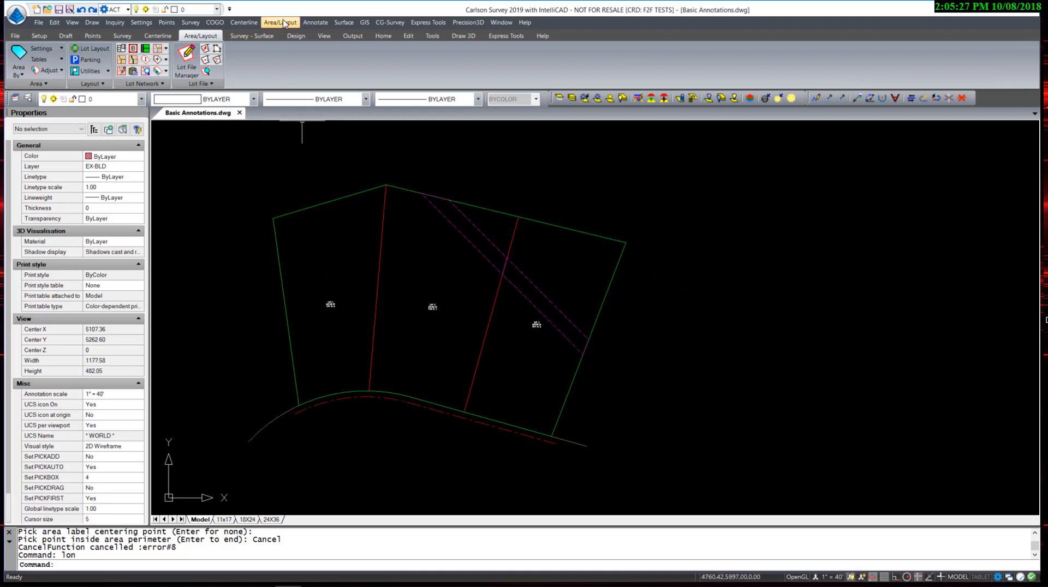
Configure Area by Closed Polylines for a single area with Area Report set to None
left_click(279, 22)
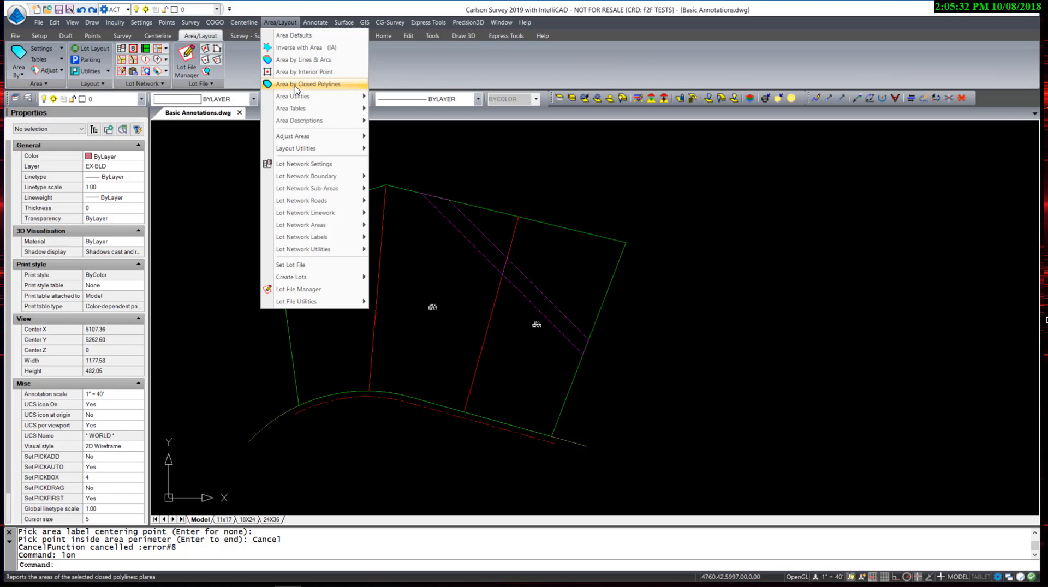
left_click(308, 83)
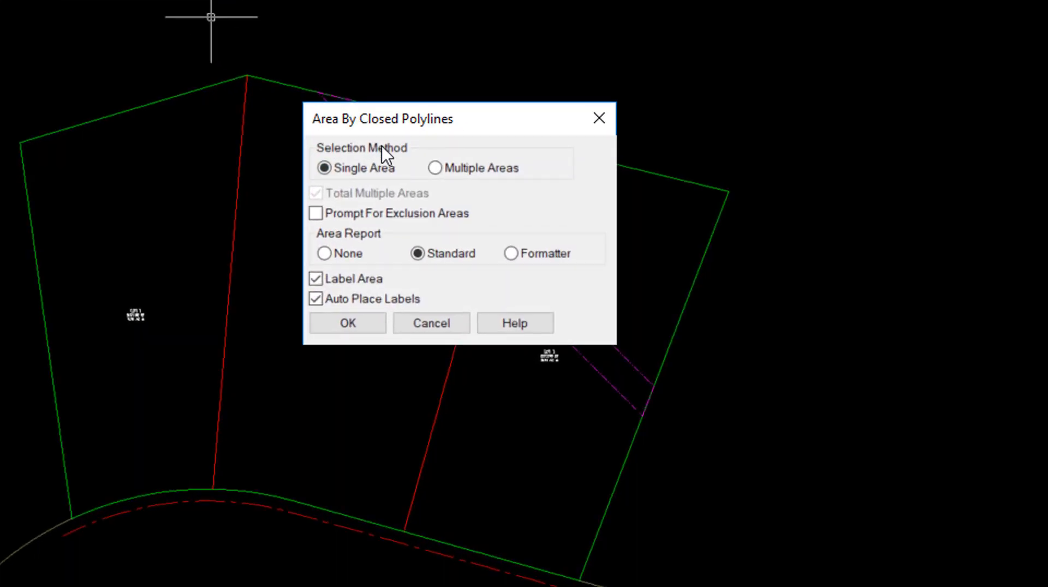
mouse_move(437, 185)
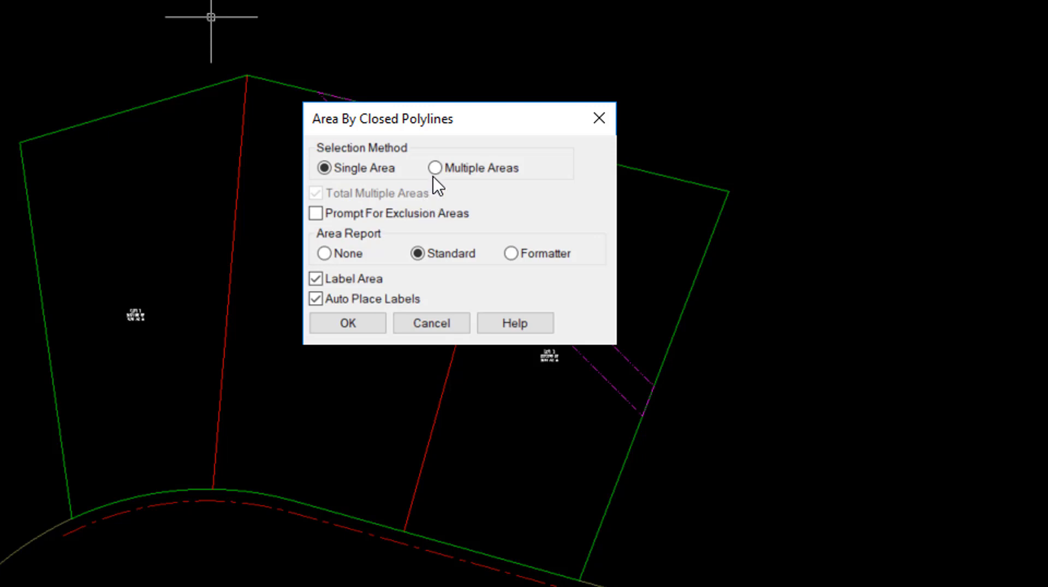
left_click(435, 168)
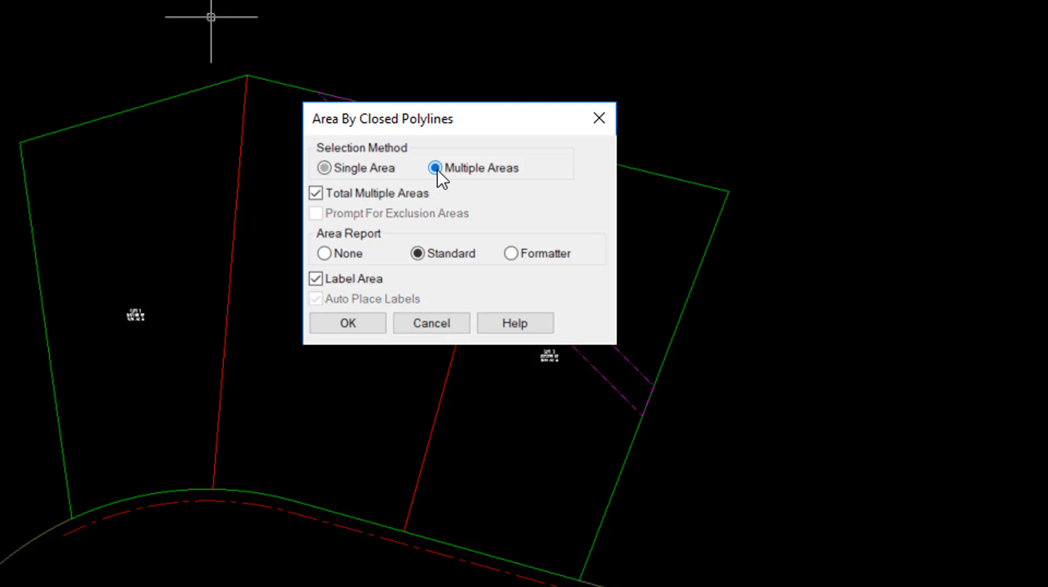
mouse_move(326, 185)
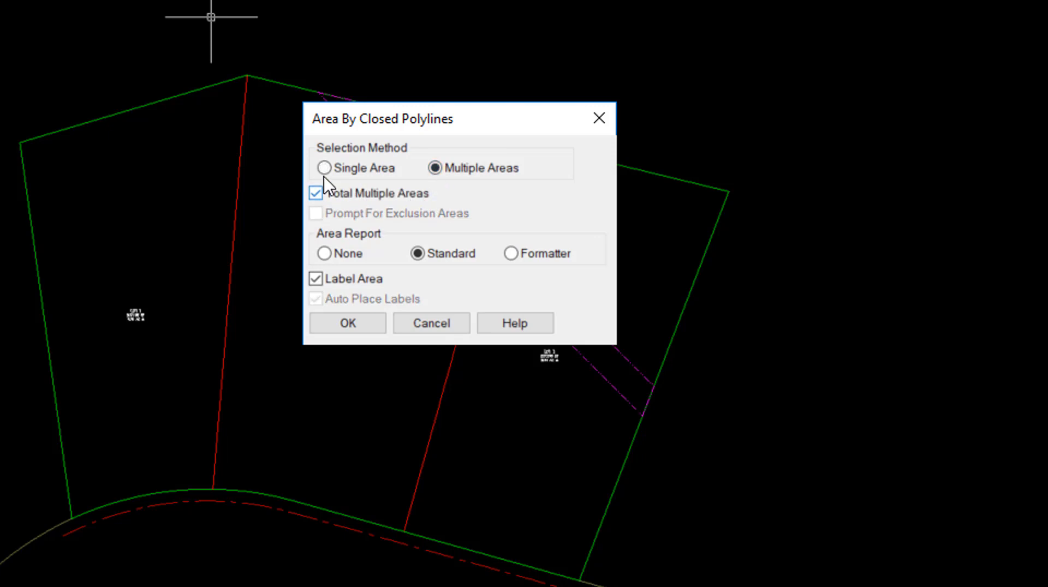
left_click(324, 168)
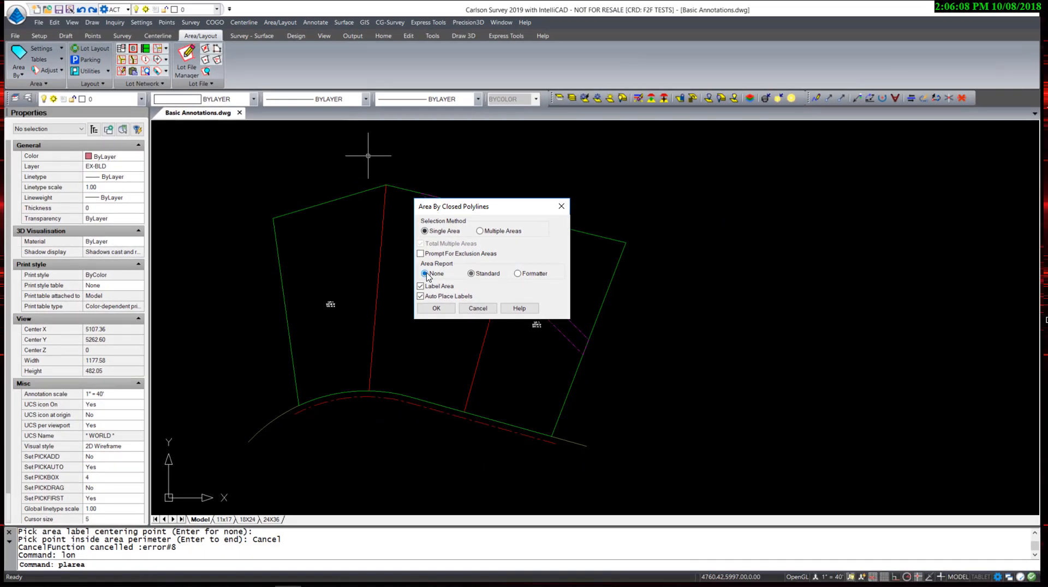
left_click(425, 274)
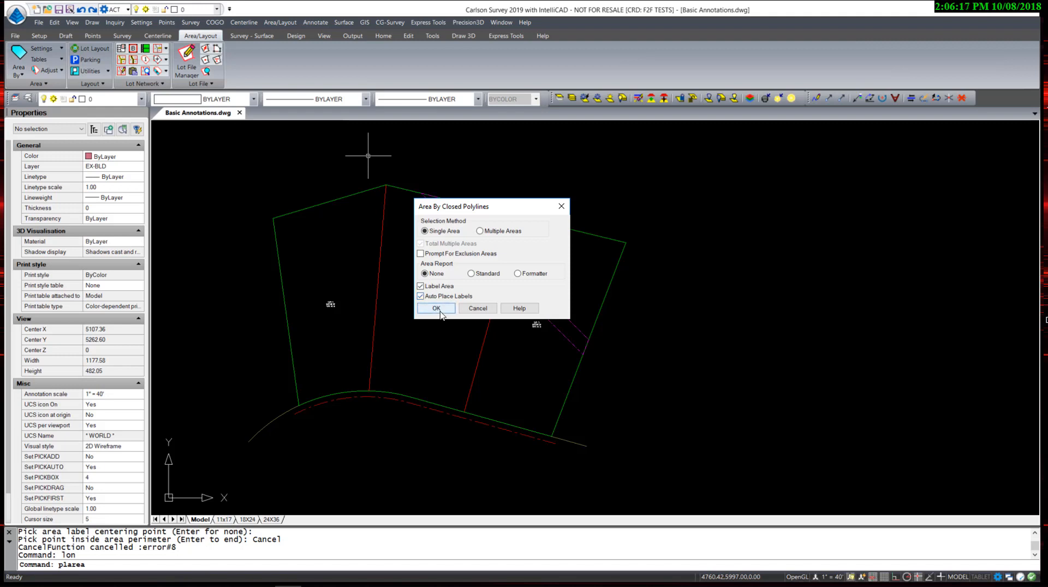
left_click(435, 308)
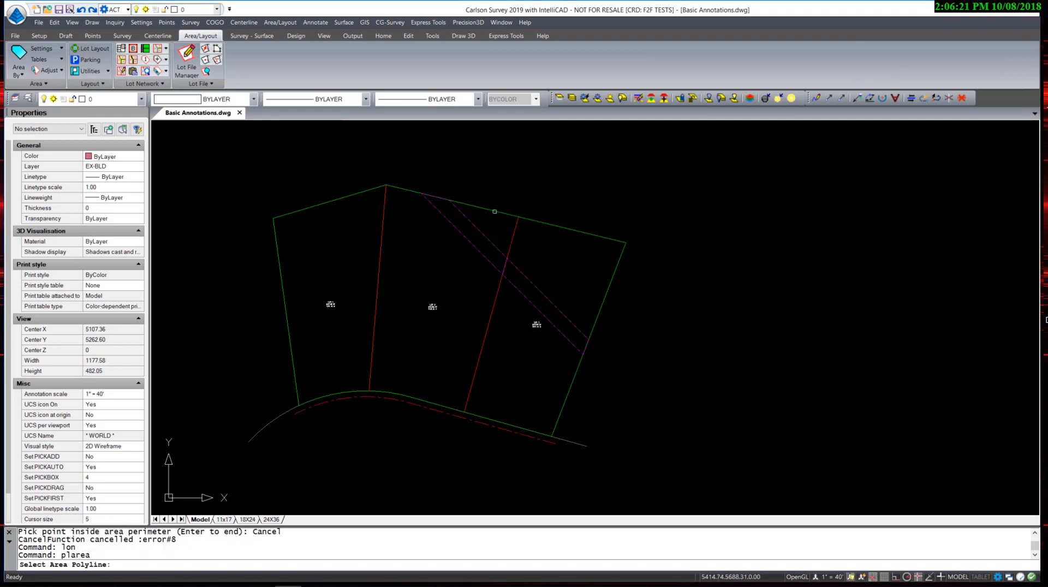
Label the boundary polyline 'TOTAL', then stretch a corner so it reads 581,525 SF, 13.35 AC
left_click(494, 212)
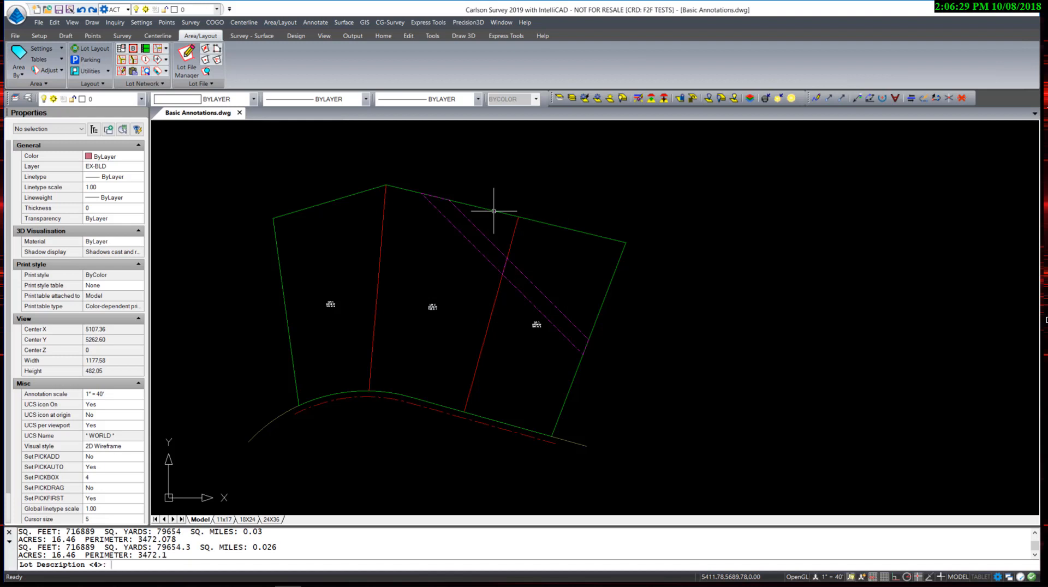
type("T")
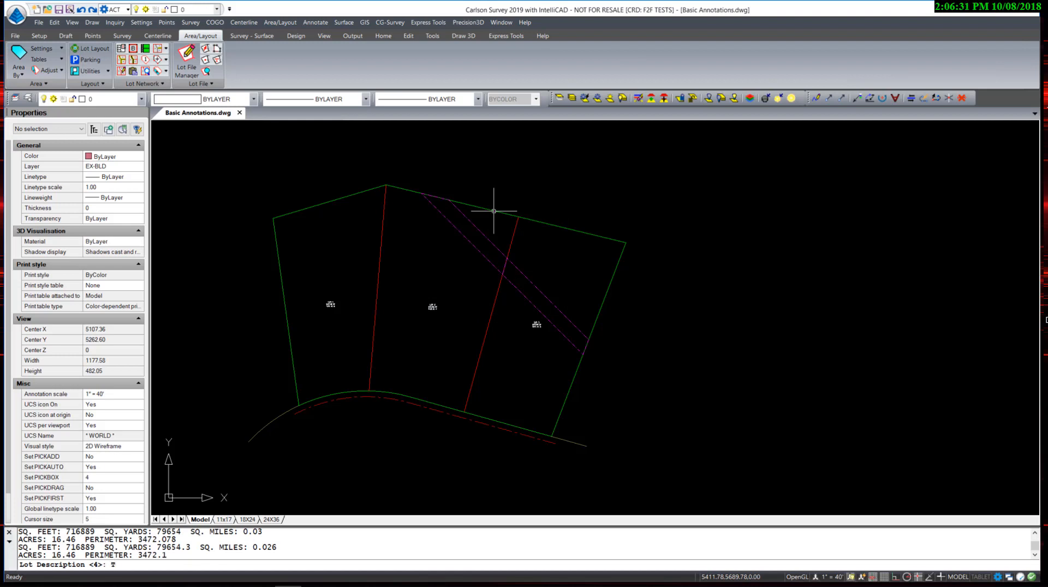
type("OTAL")
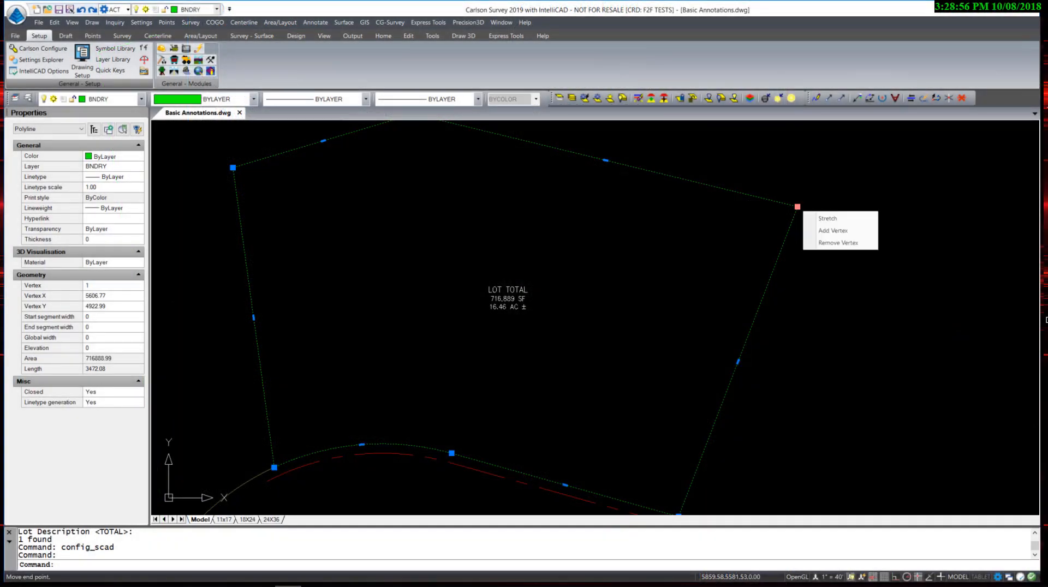
left_click(827, 218)
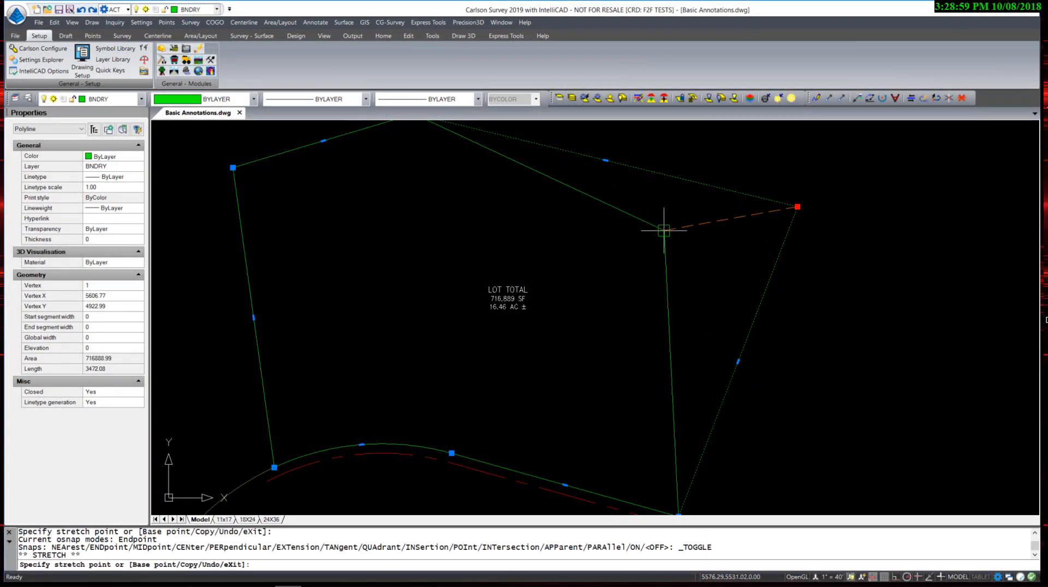
right_click(663, 230)
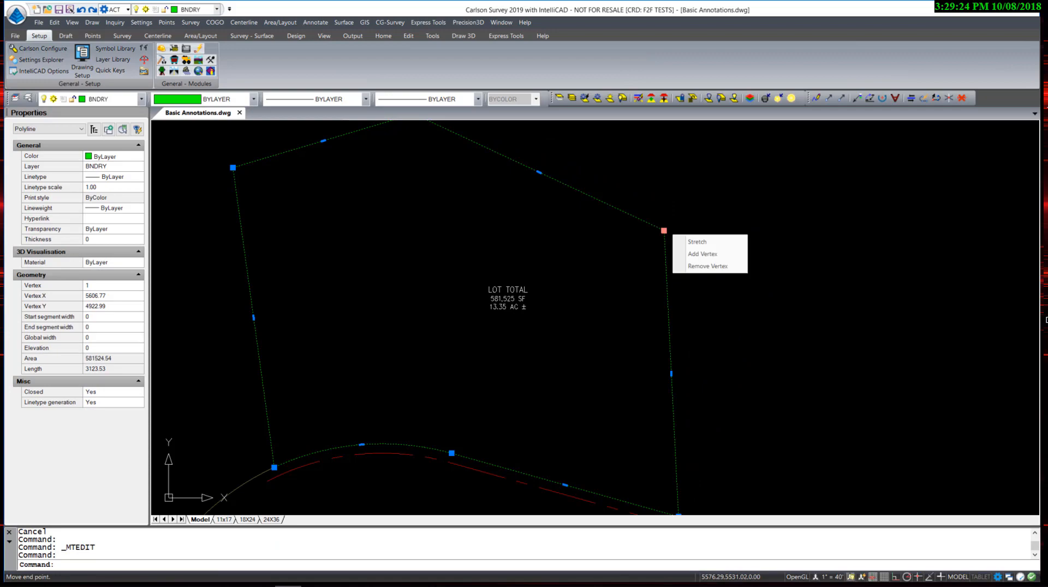